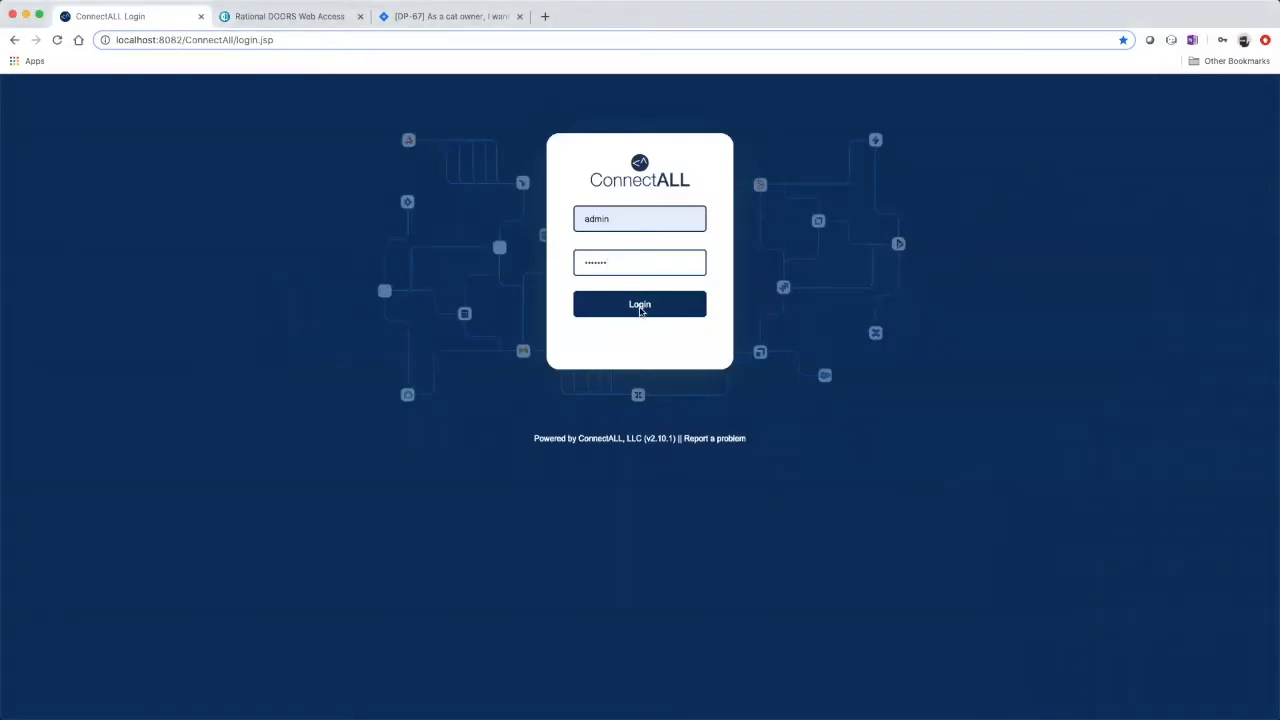
Submit the admin credentials on the ConnectALL login page
left_click(639, 304)
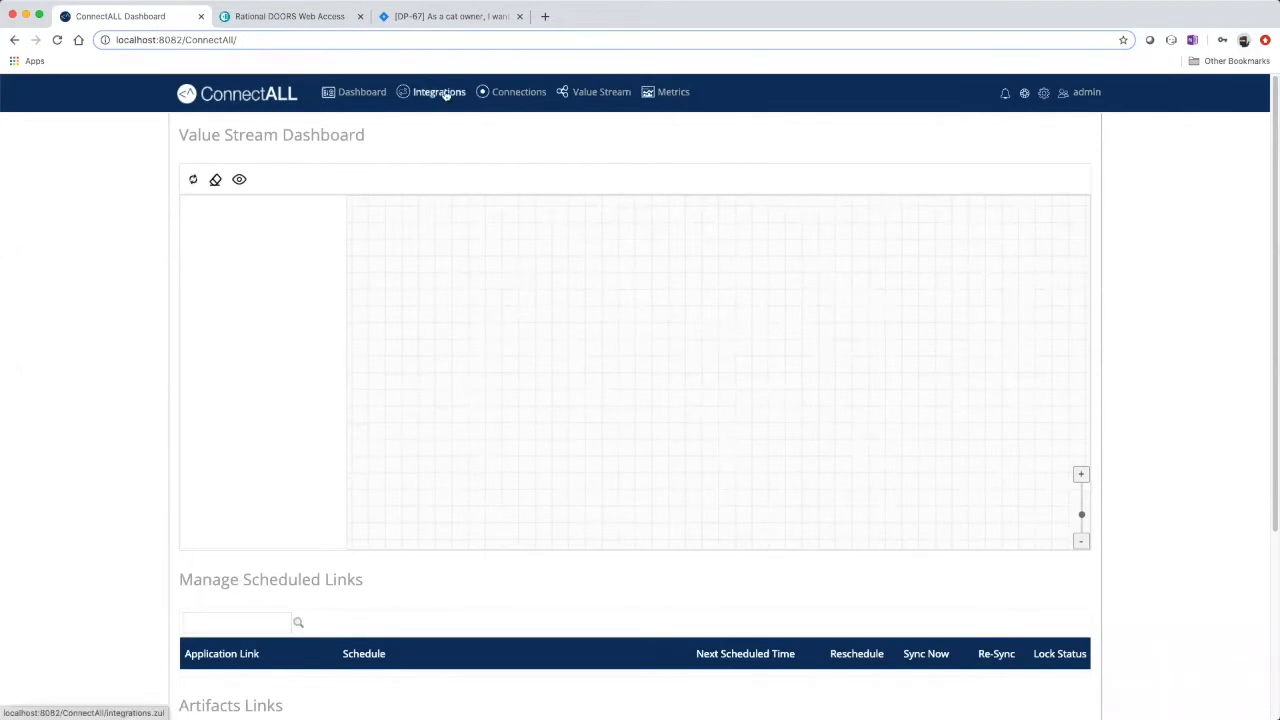
Choose IBM Rational DOORS as Application 1 and Atlassian JIRA as Application 2
left_click(439, 91)
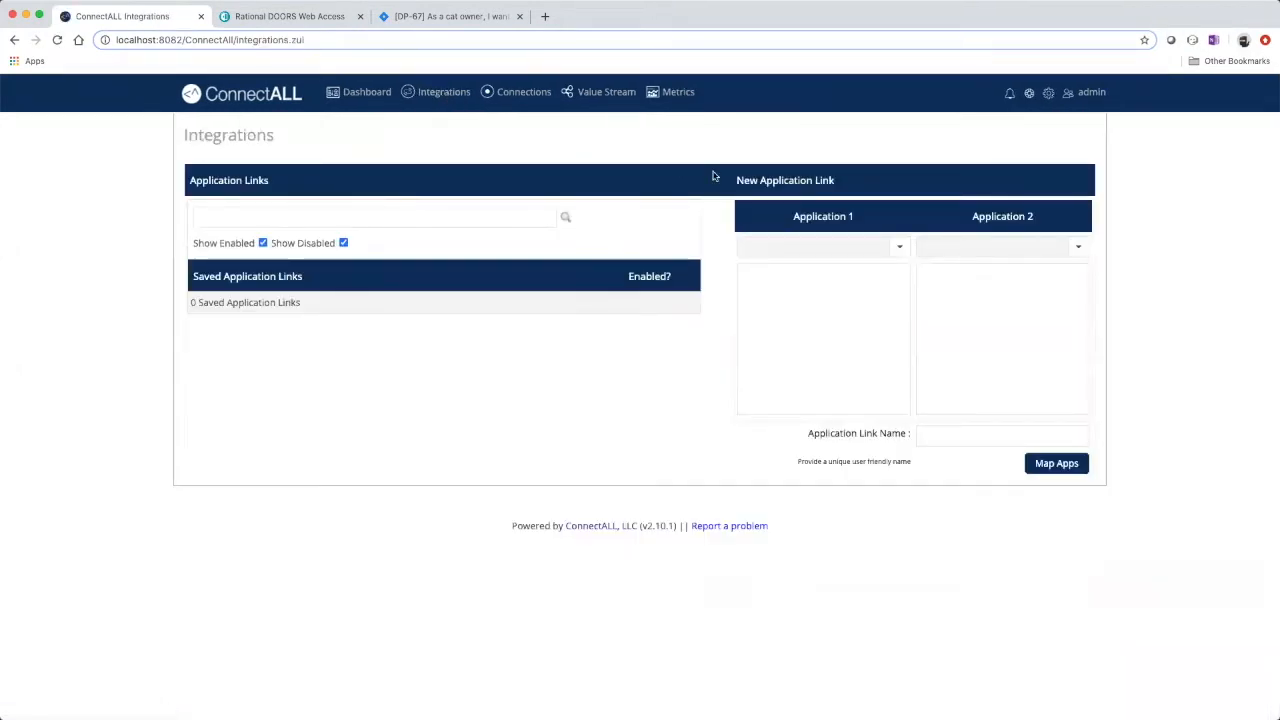
left_click(898, 247)
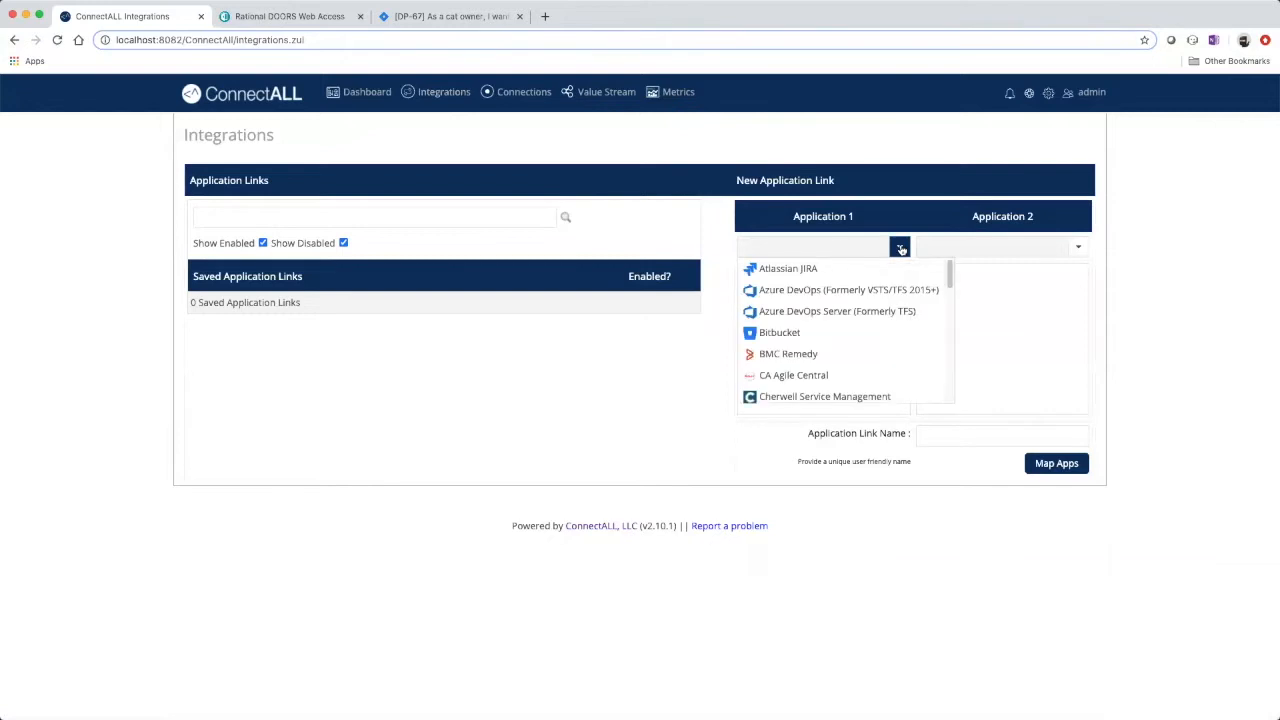
scroll("down", 3)
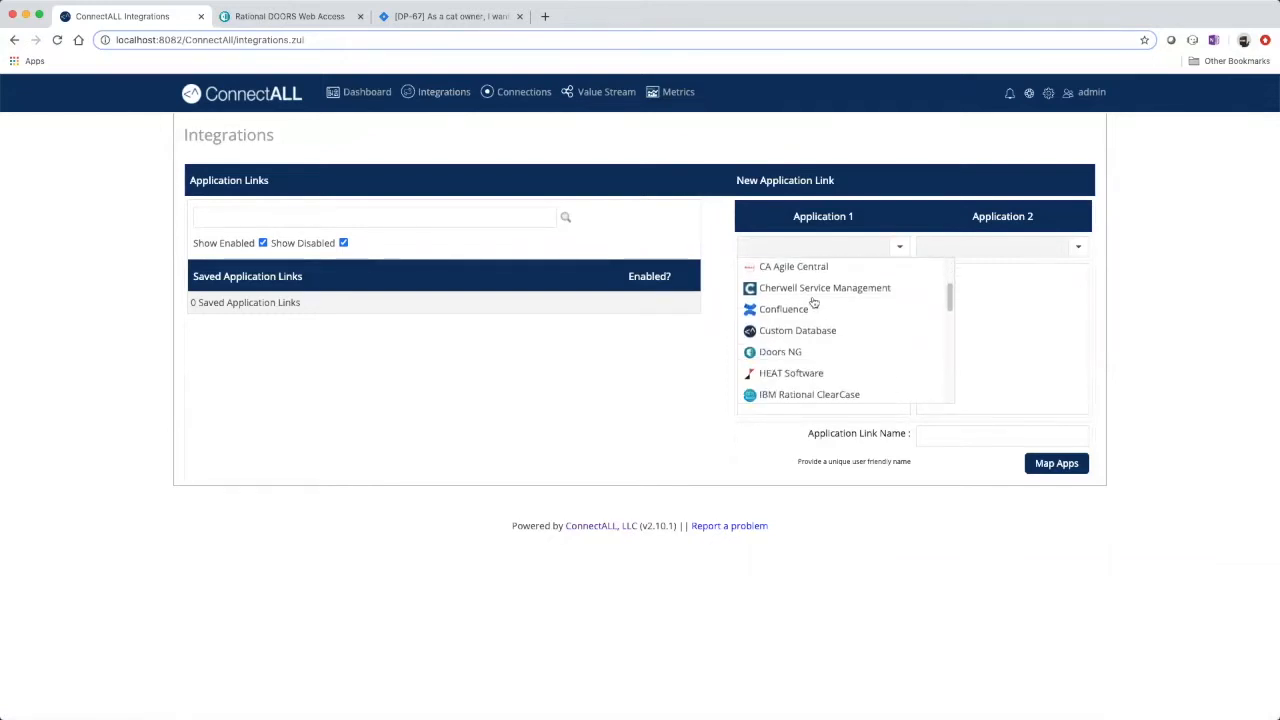
scroll("down", 3)
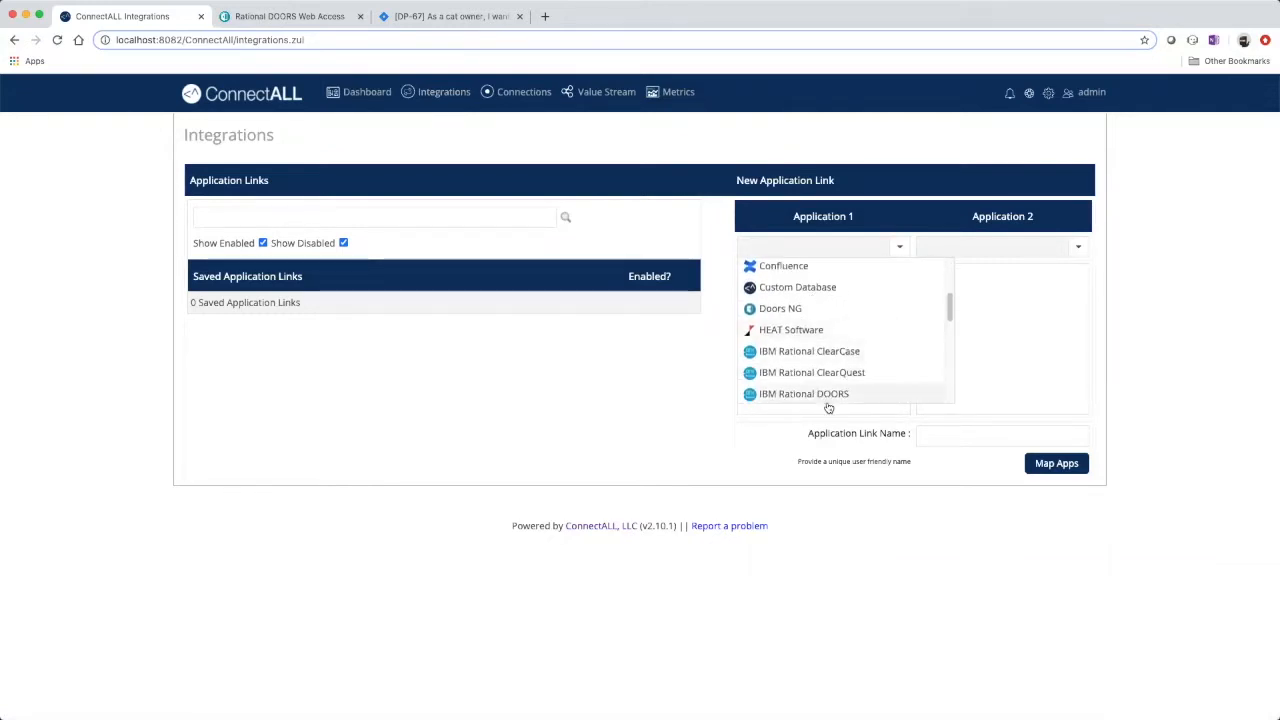
left_click(804, 393)
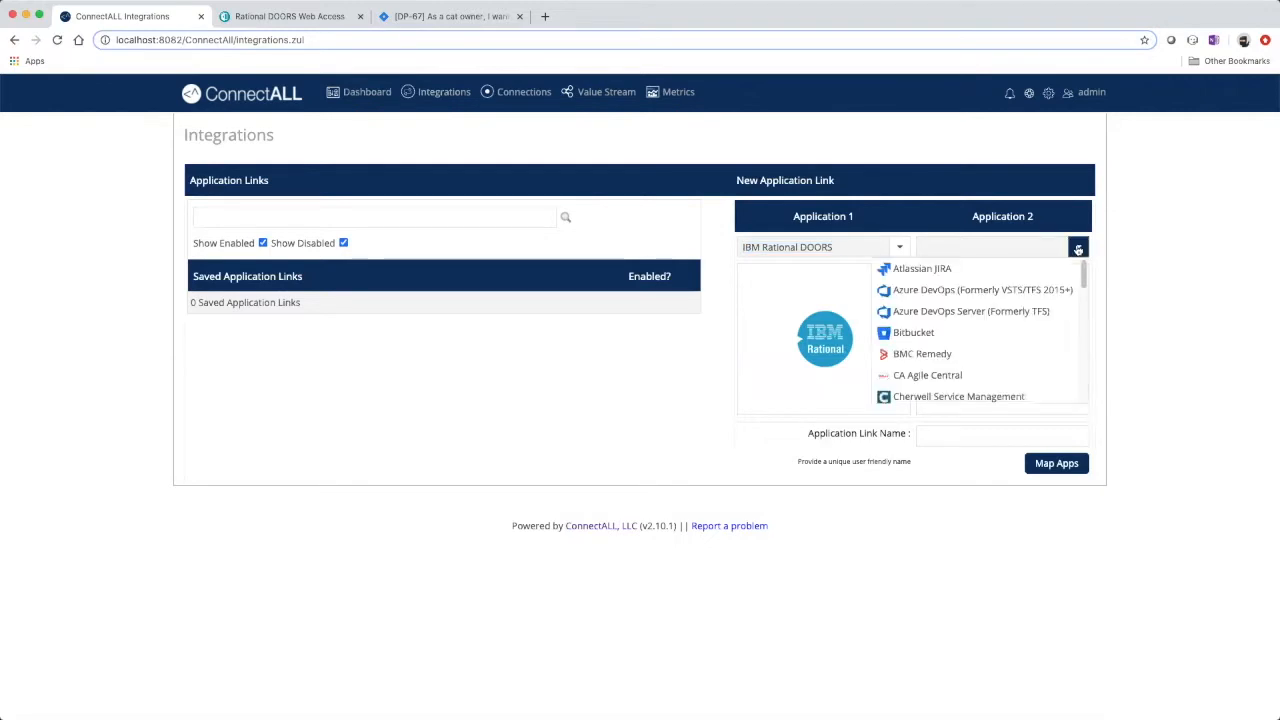
left_click(921, 268)
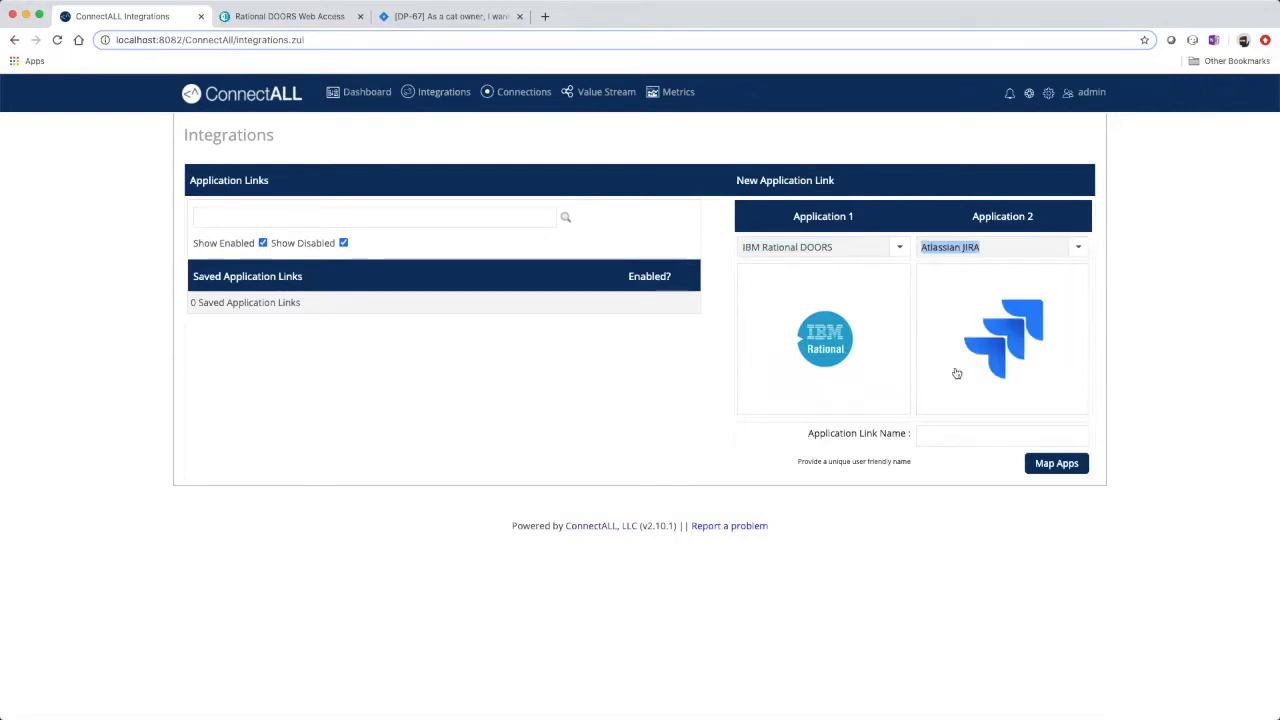
Name the application link DoorsReq2JiraStory
left_click(1001, 434)
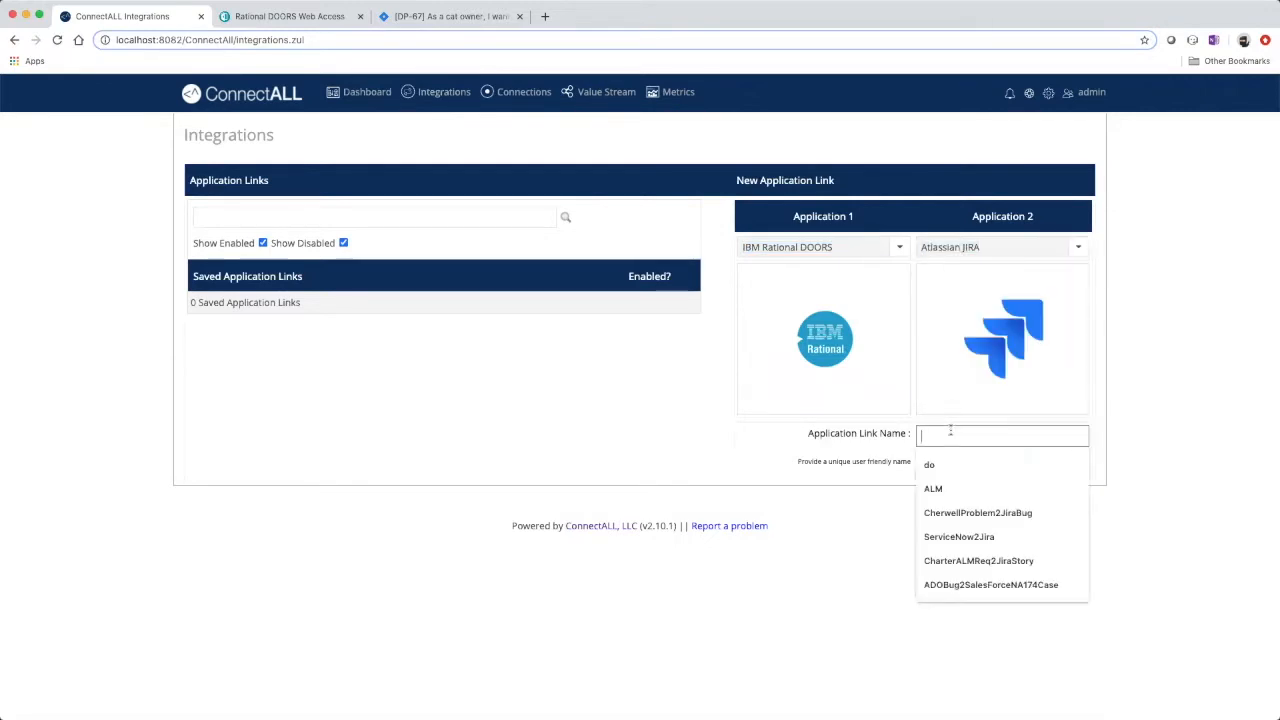
type("do")
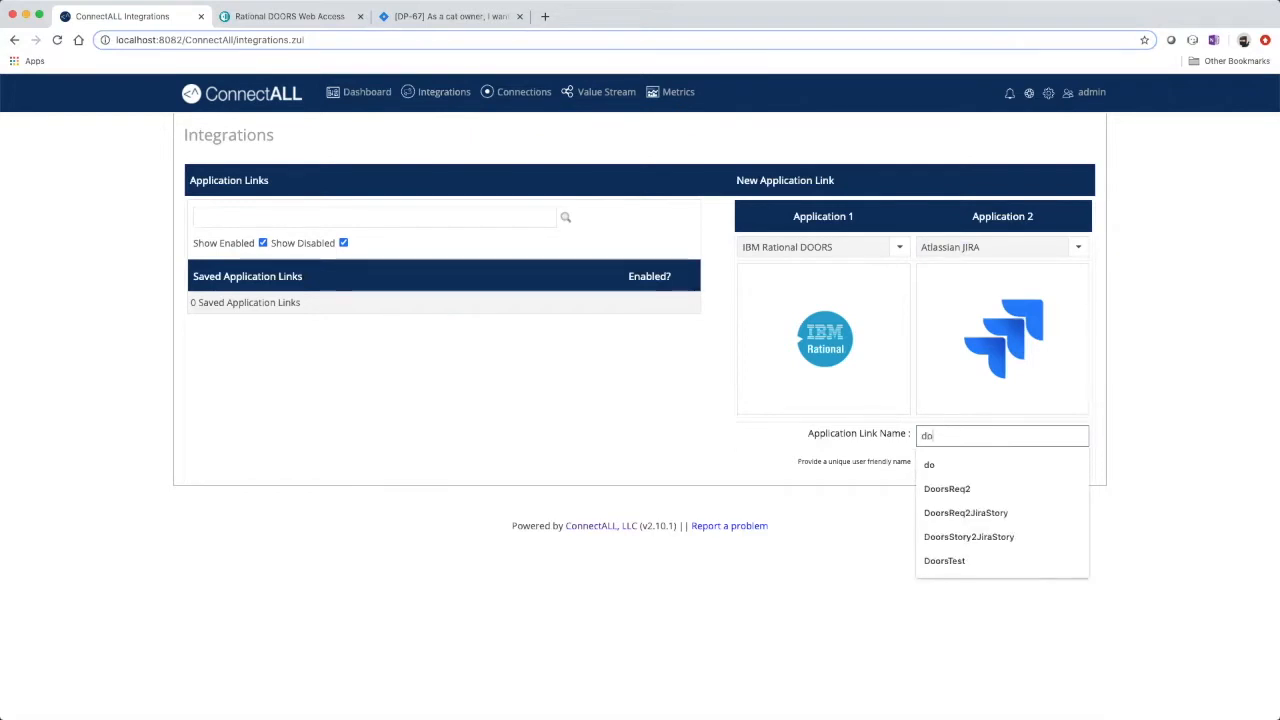
left_click(965, 512)
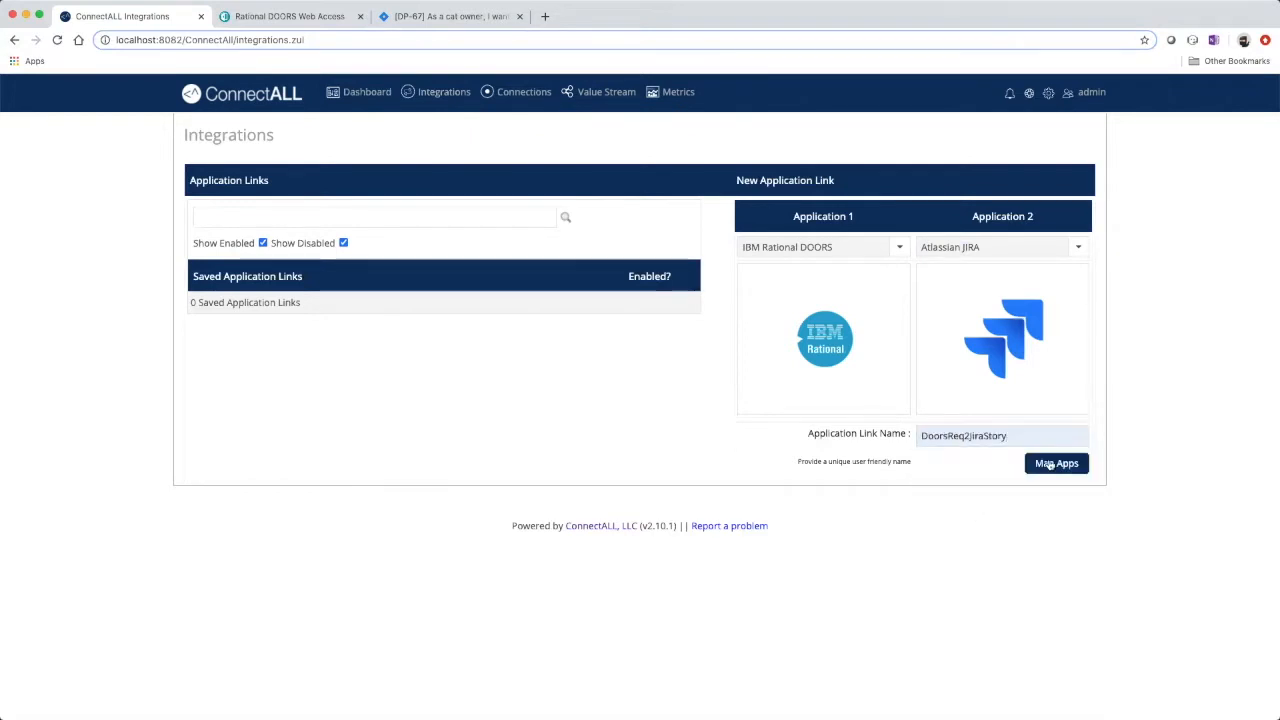
Assign the Doors_9.5 and Jira_demo connections and validate the JIRA connection
left_click(1056, 463)
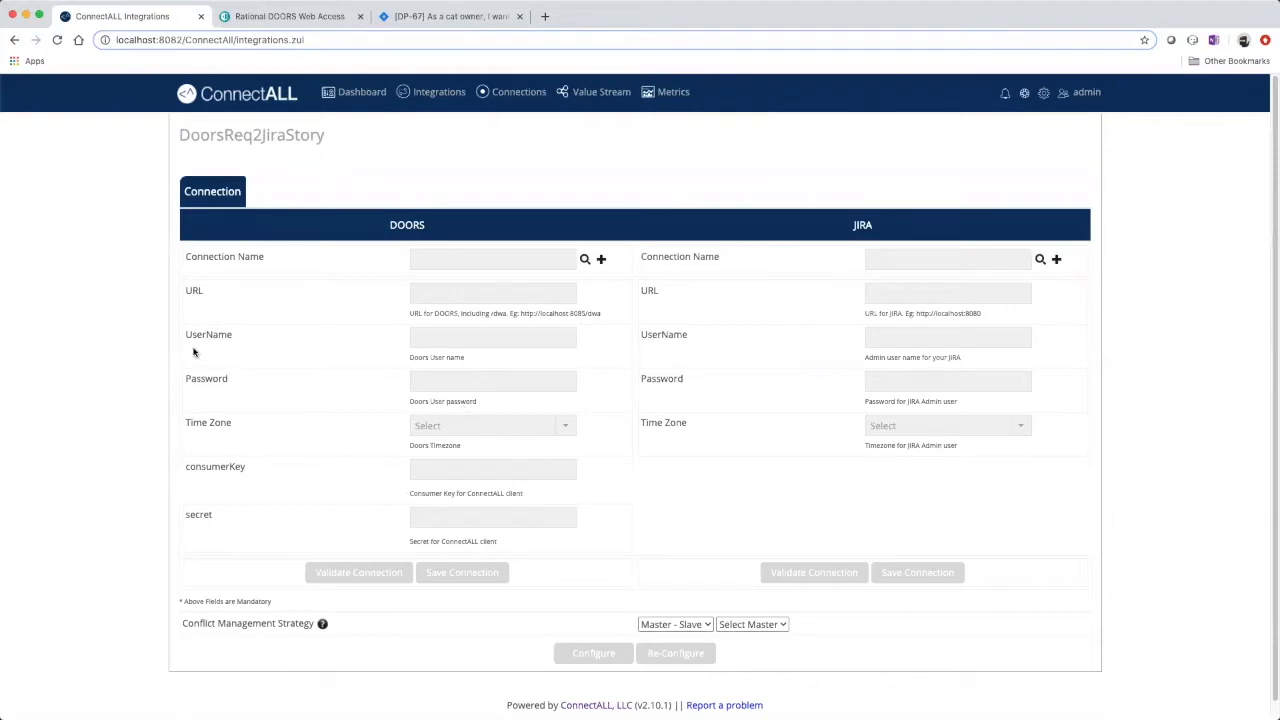
mouse_move(436, 255)
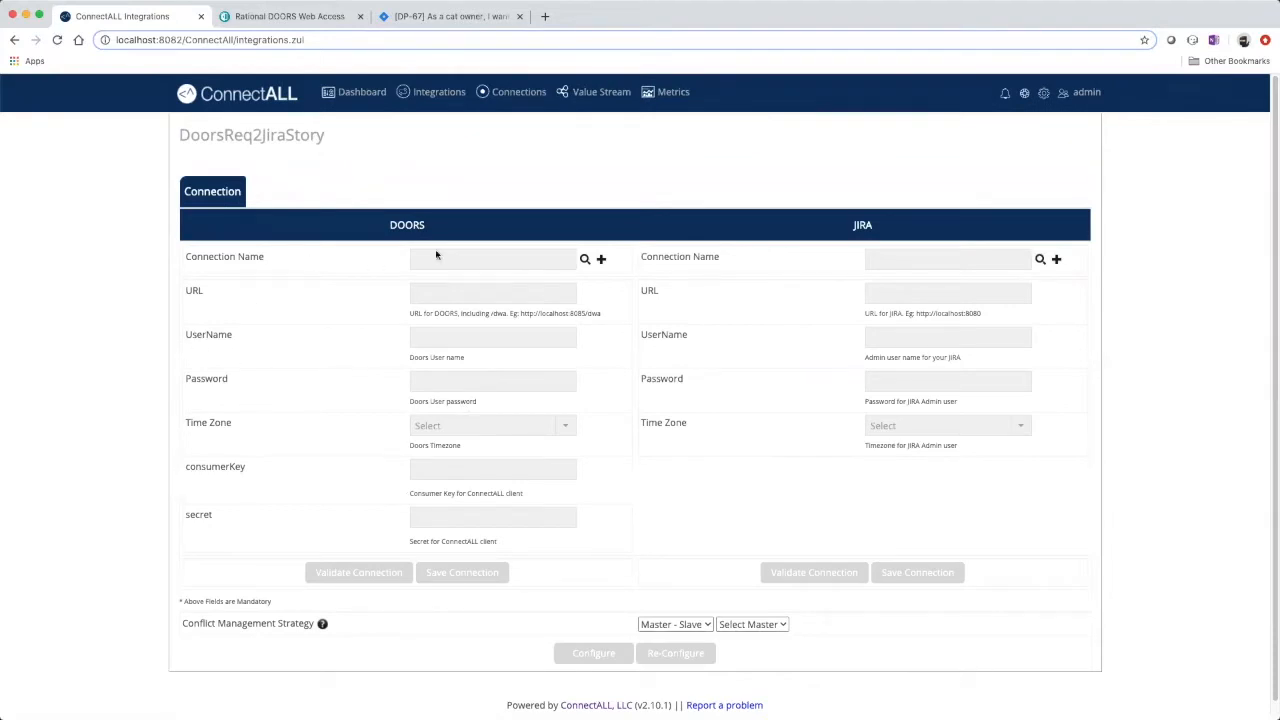
left_click(584, 259)
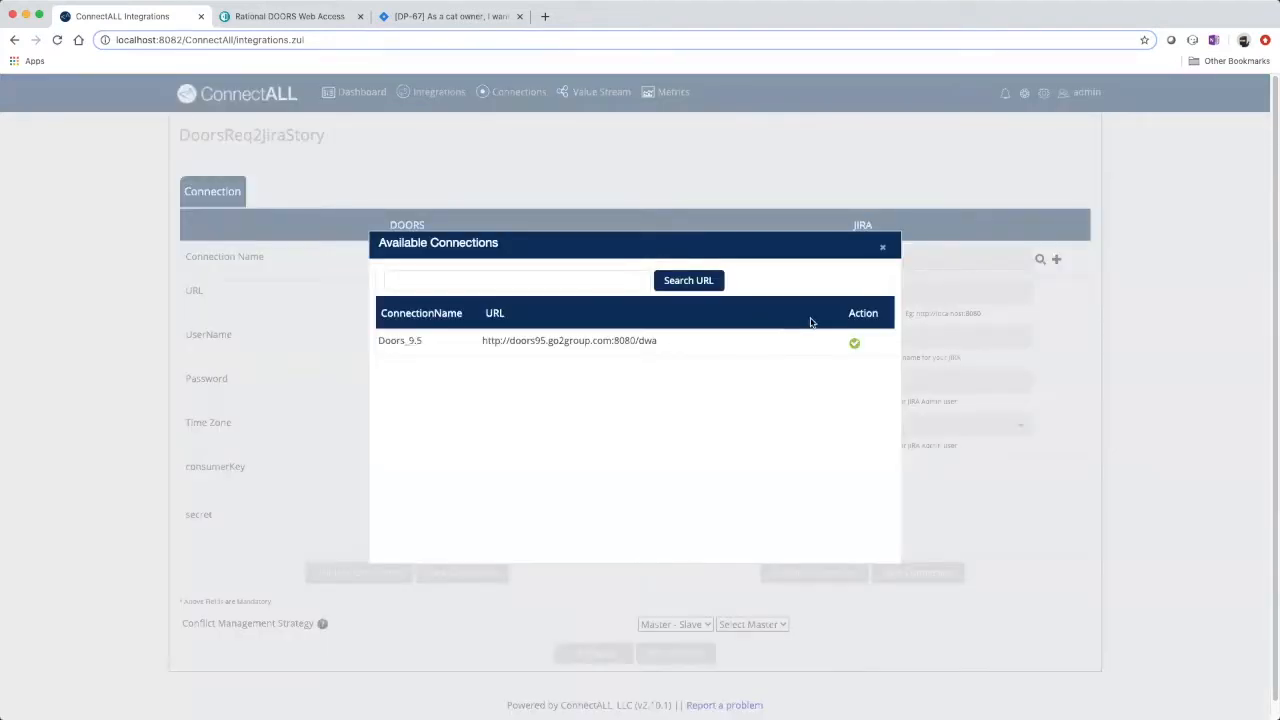
left_click(854, 343)
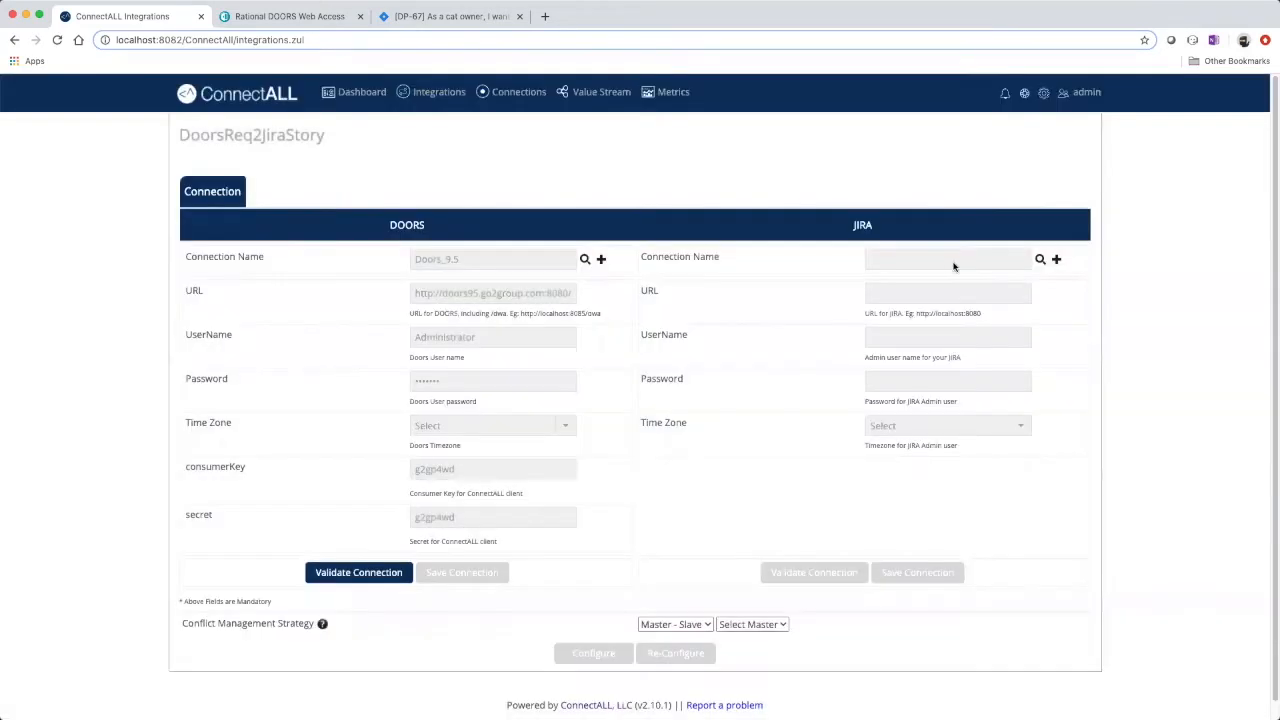
left_click(1040, 259)
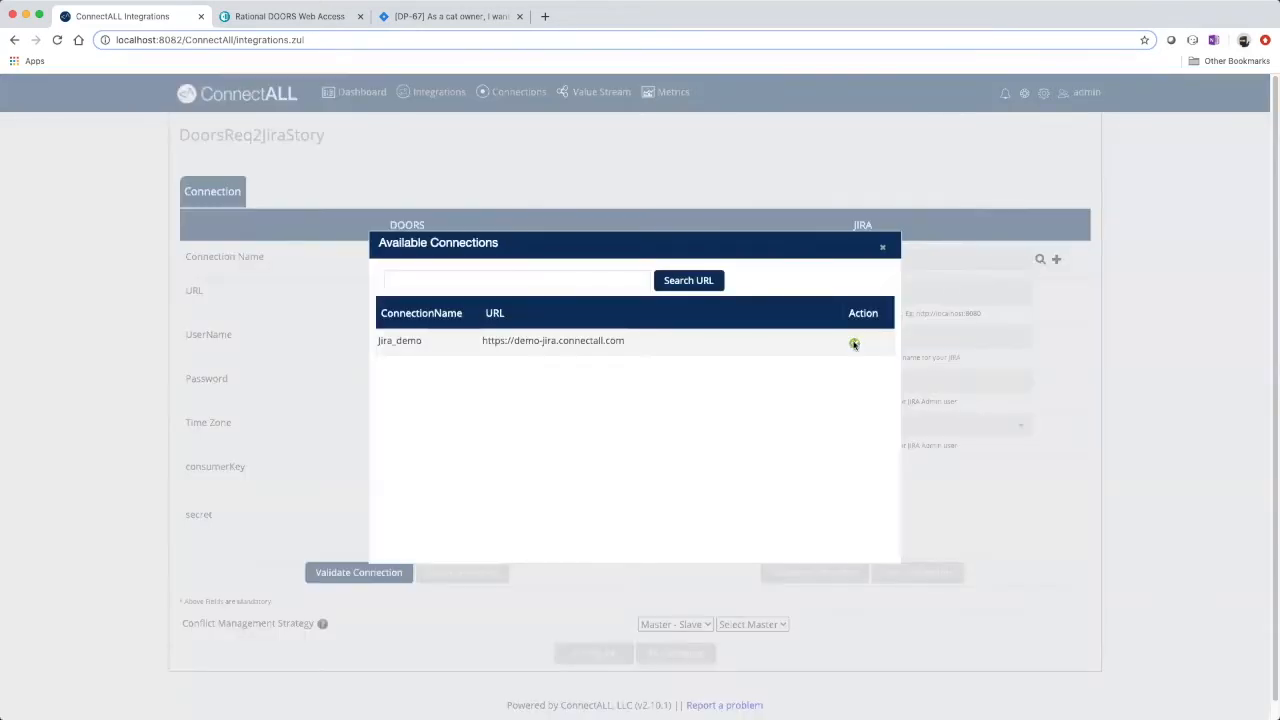
left_click(854, 343)
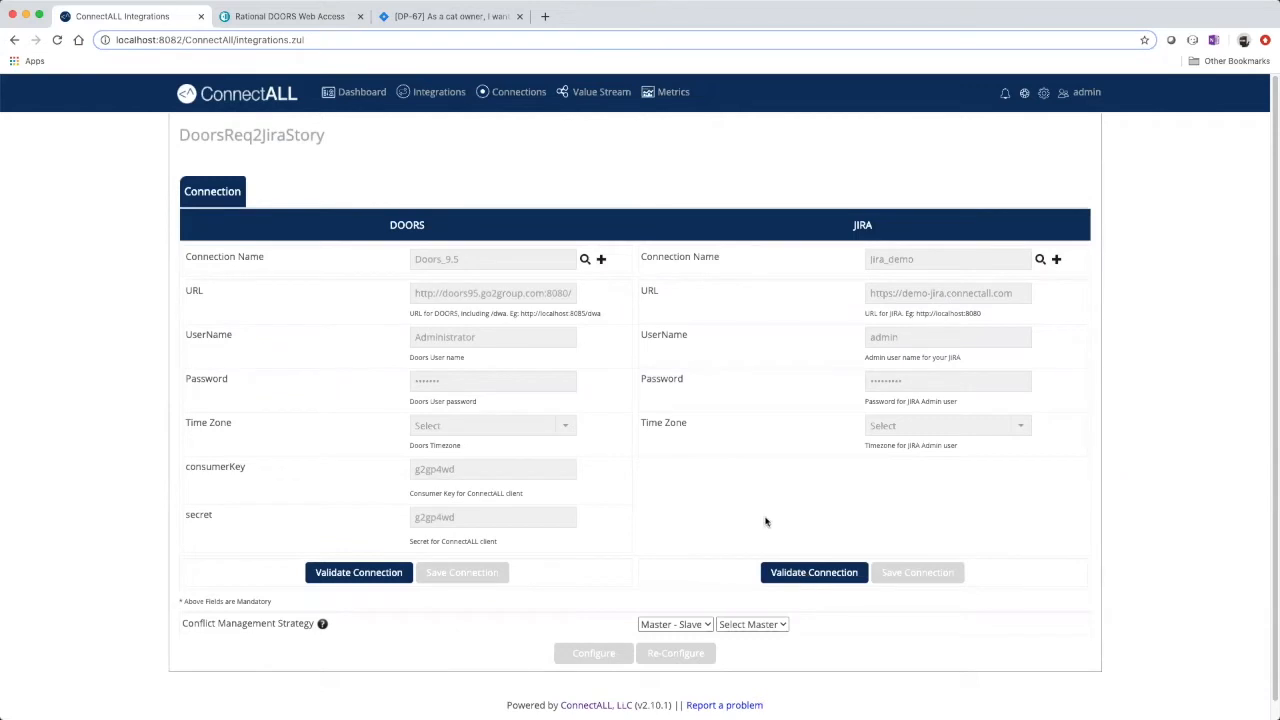
left_click(813, 572)
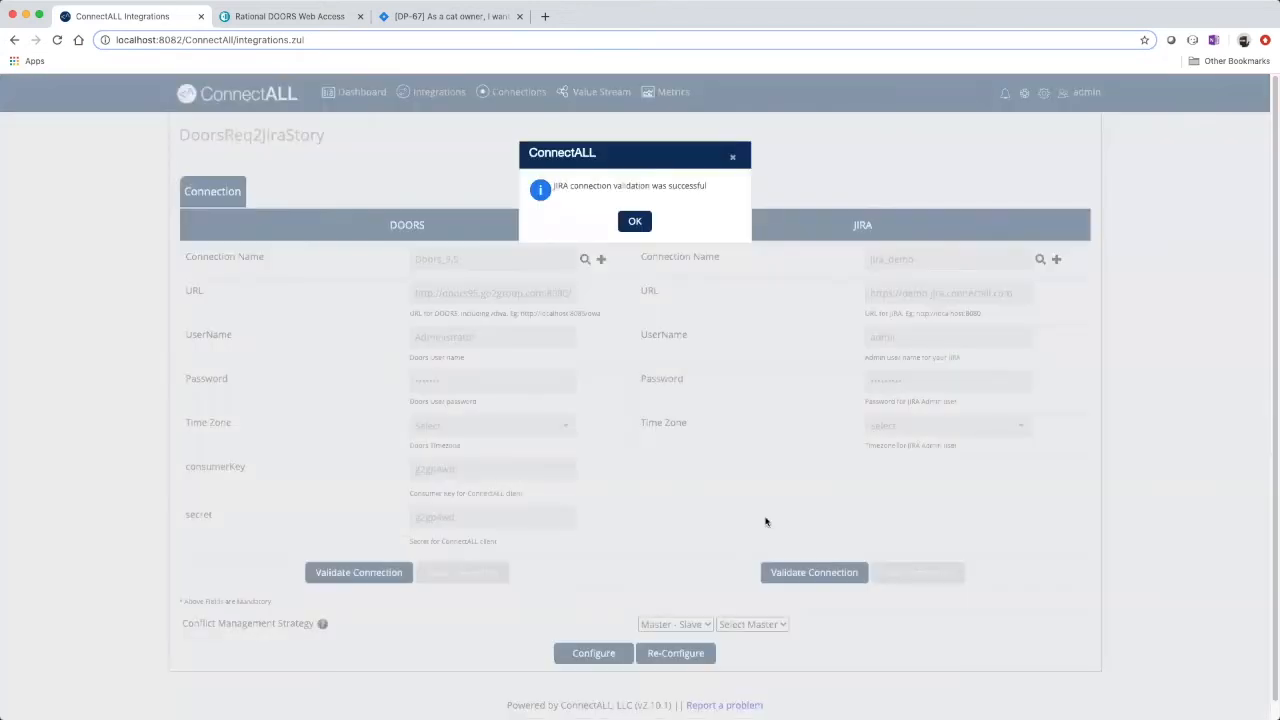
Dismiss the validation message and select doors as the conflict-management master
left_click(635, 221)
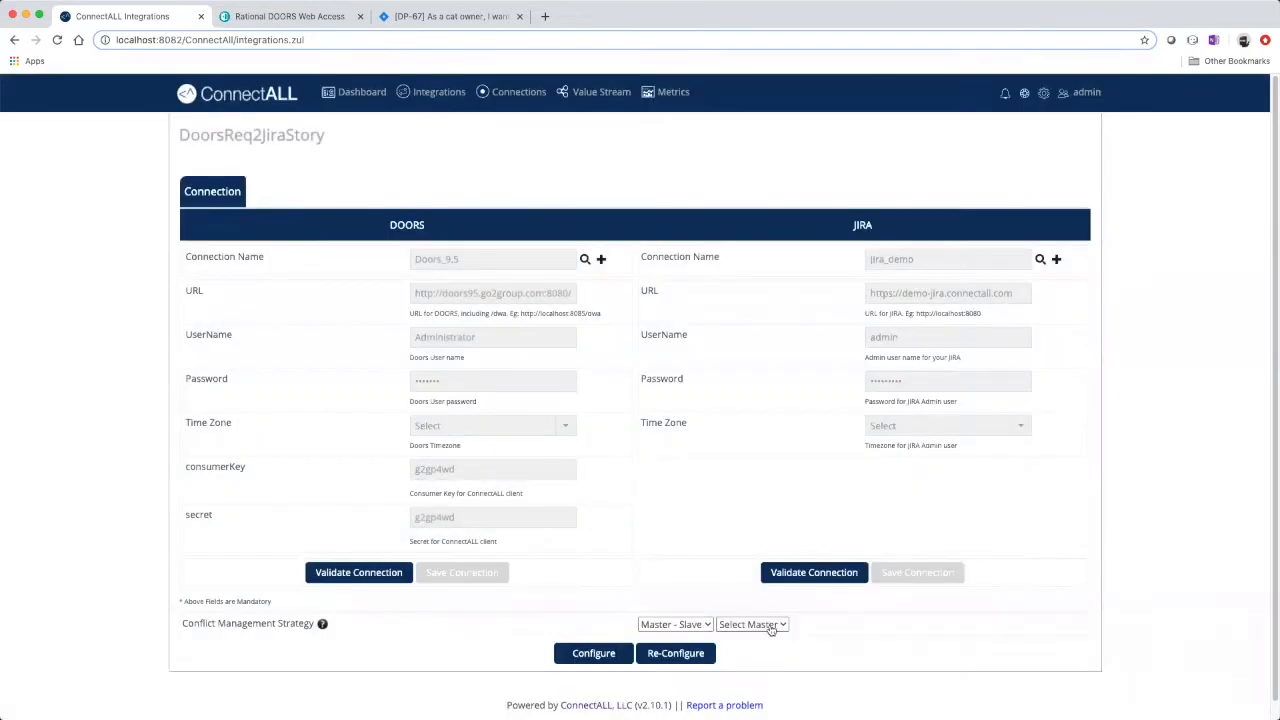
left_click(752, 624)
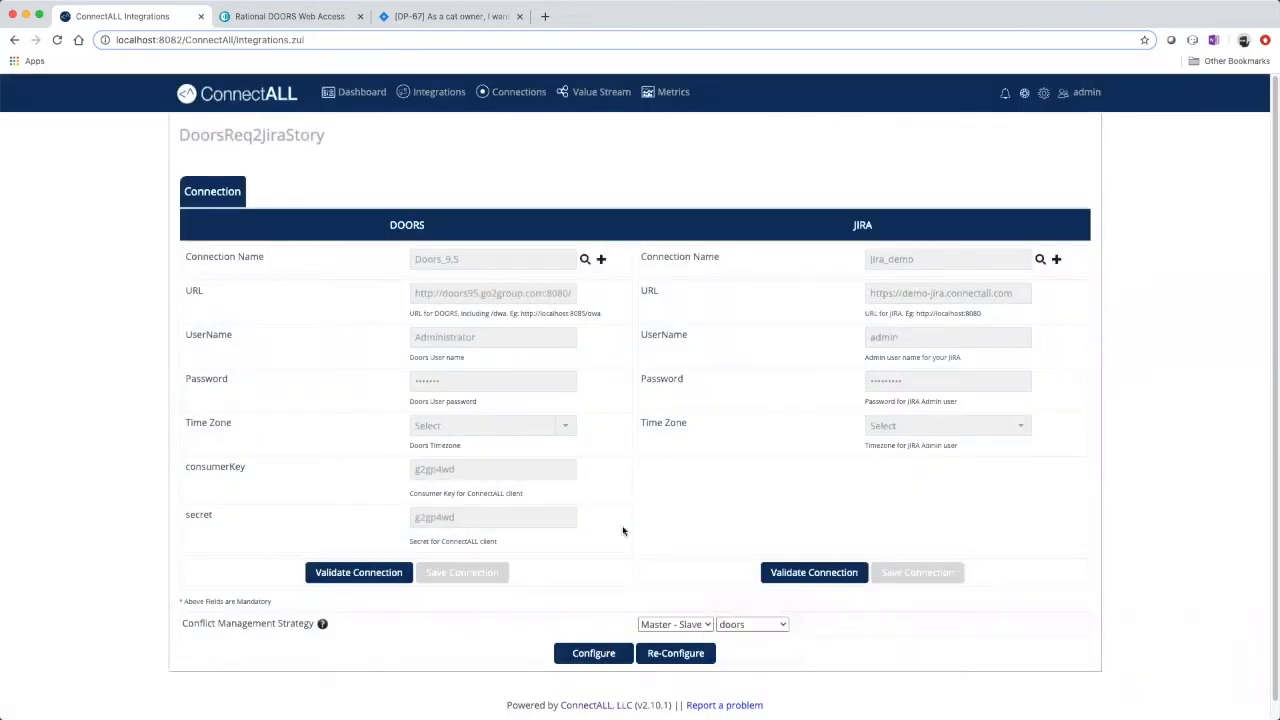
left_click(289, 191)
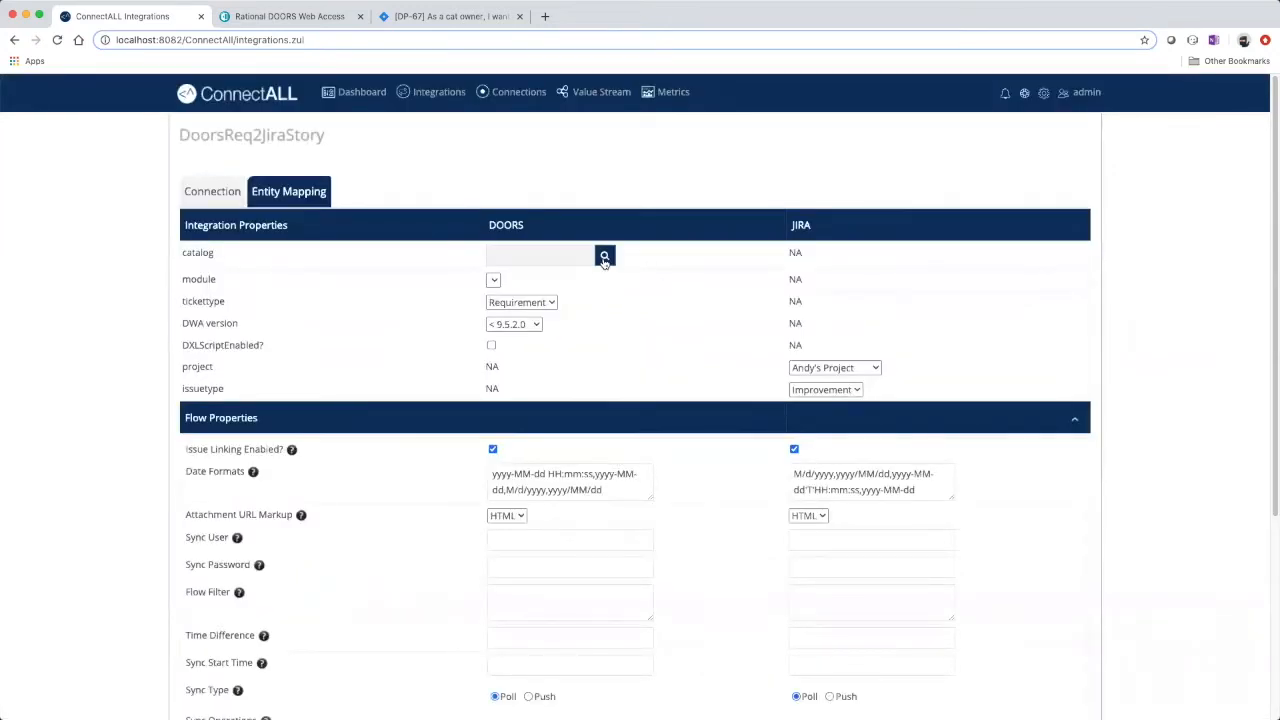
Pick DOORS catalog Test Project 1/Sample 1 with the Requirement module
left_click(604, 255)
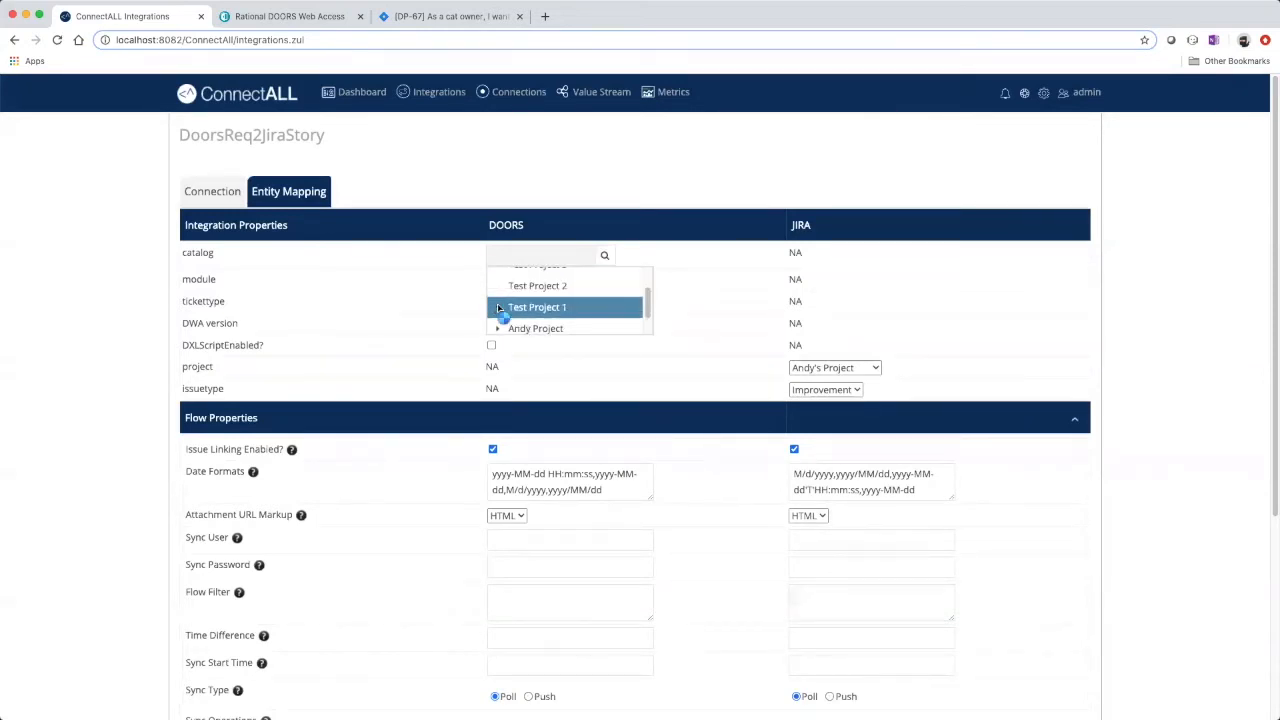
left_click(498, 307)
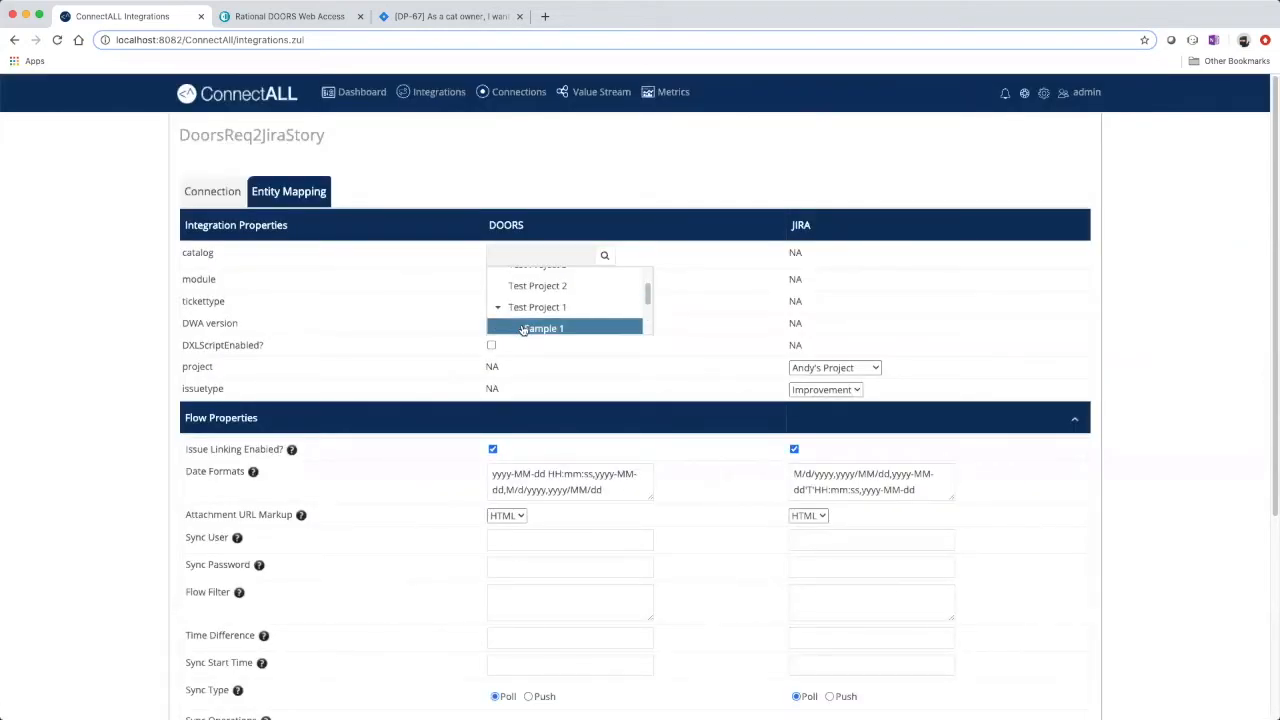
left_click(544, 328)
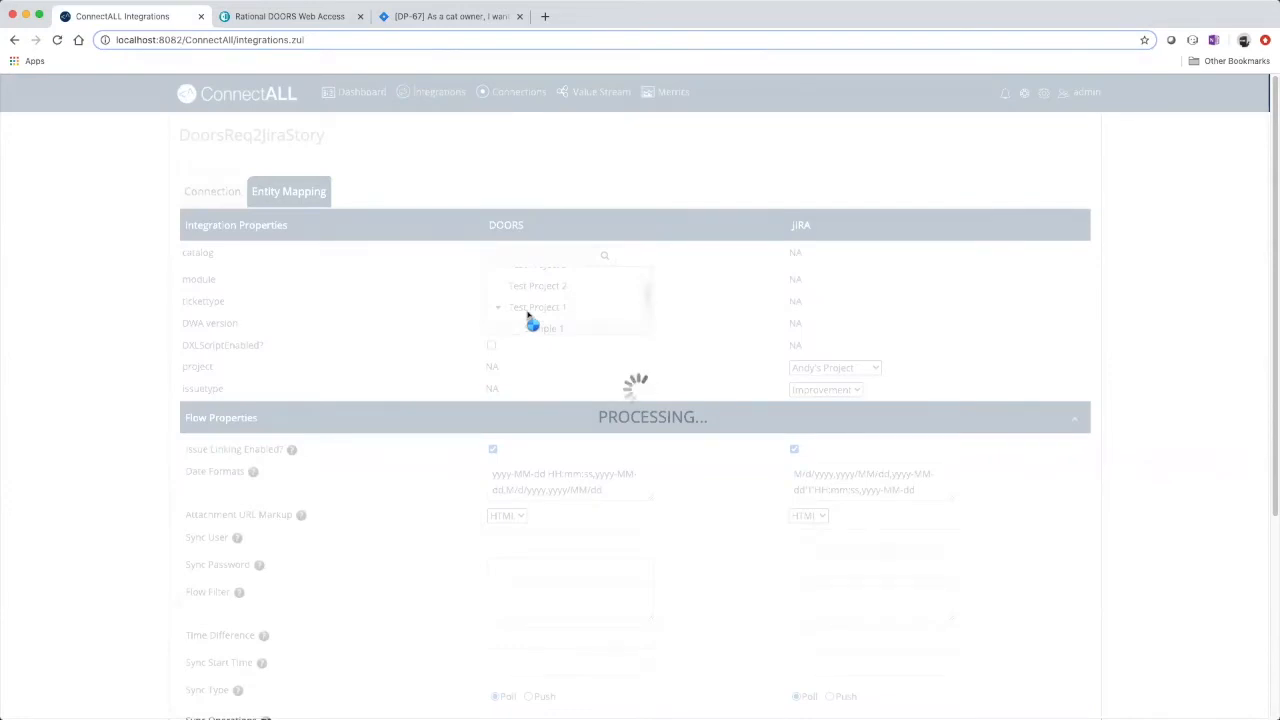
left_click(540, 255)
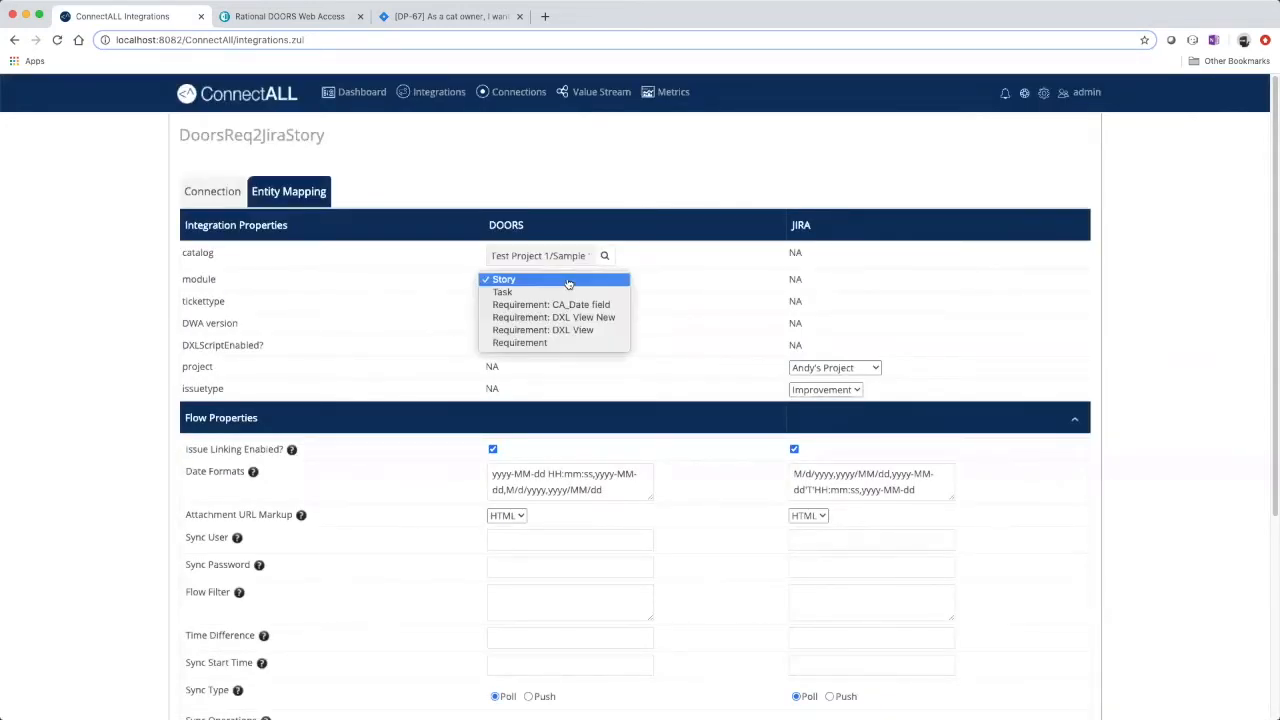
left_click(519, 342)
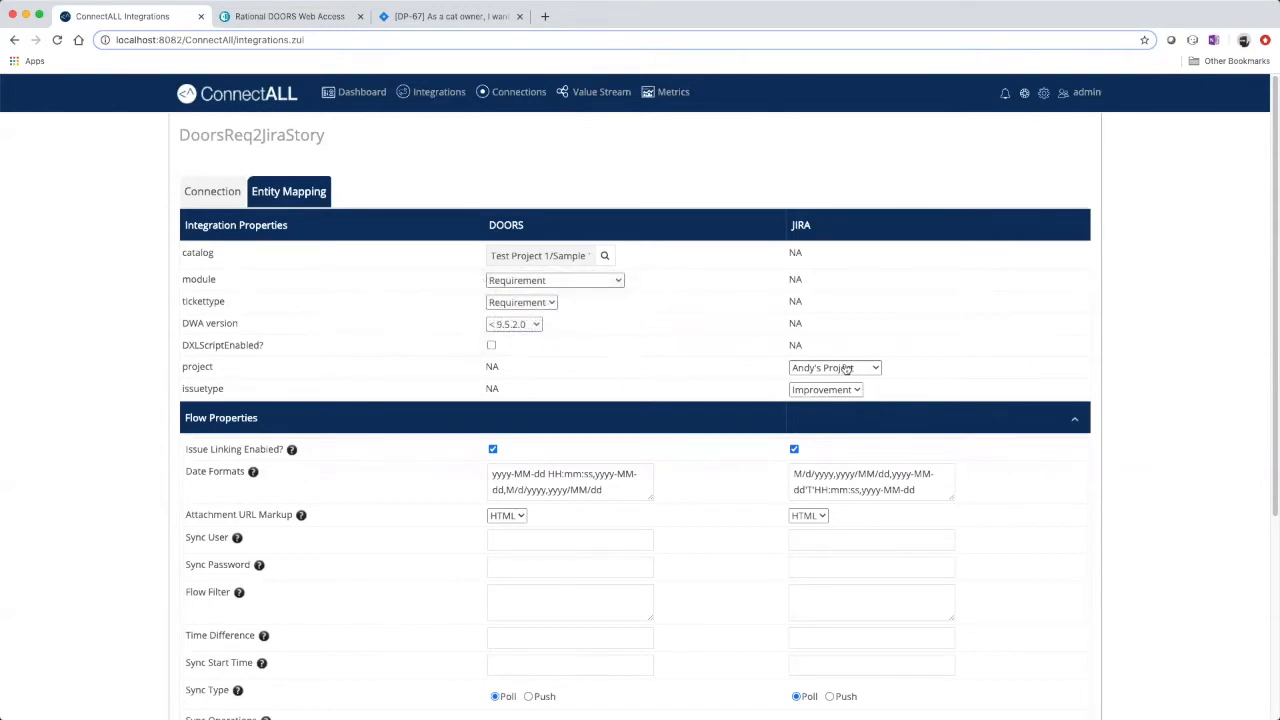
Set the Jira side to Demo project with issue type Task
left_click(834, 367)
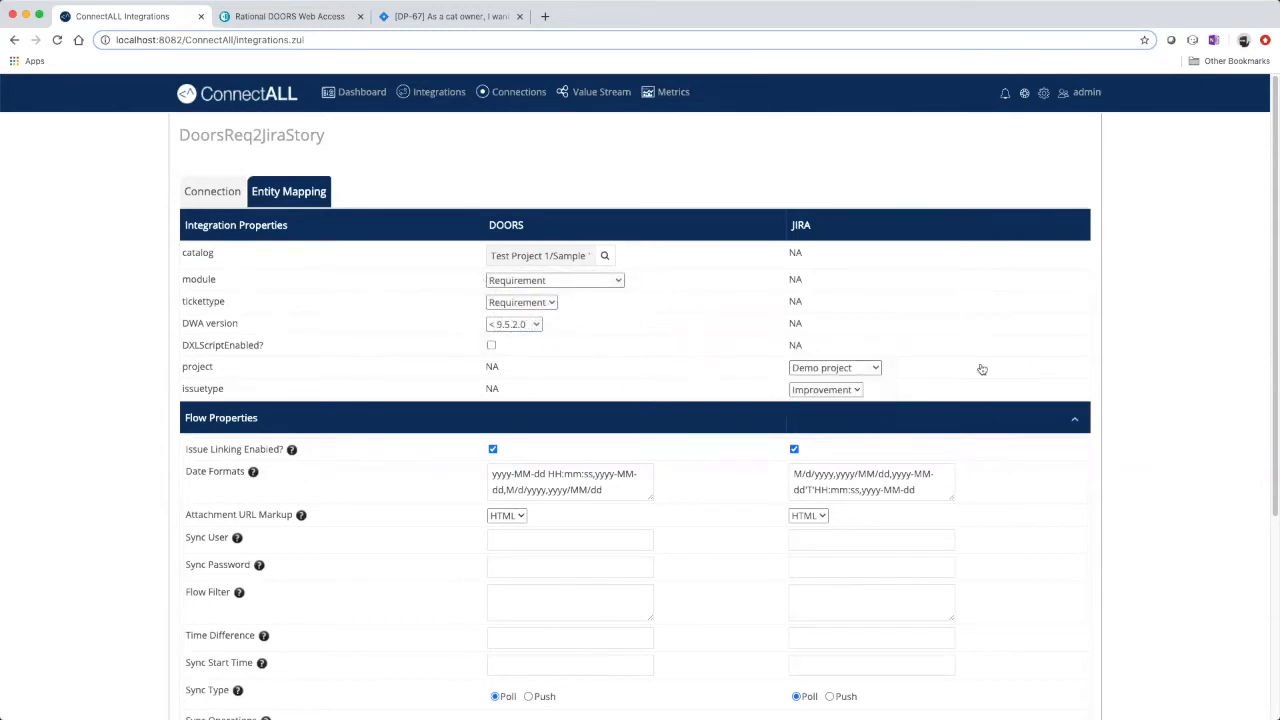
left_click(825, 389)
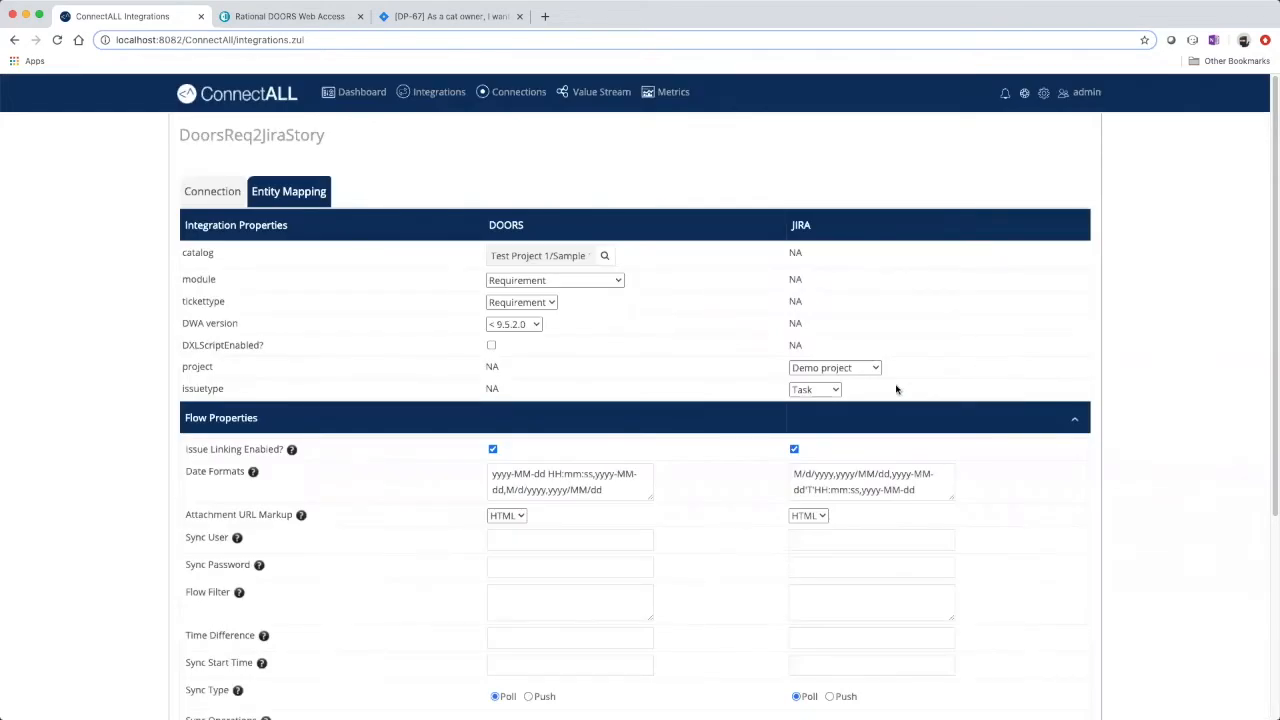
left_click(814, 389)
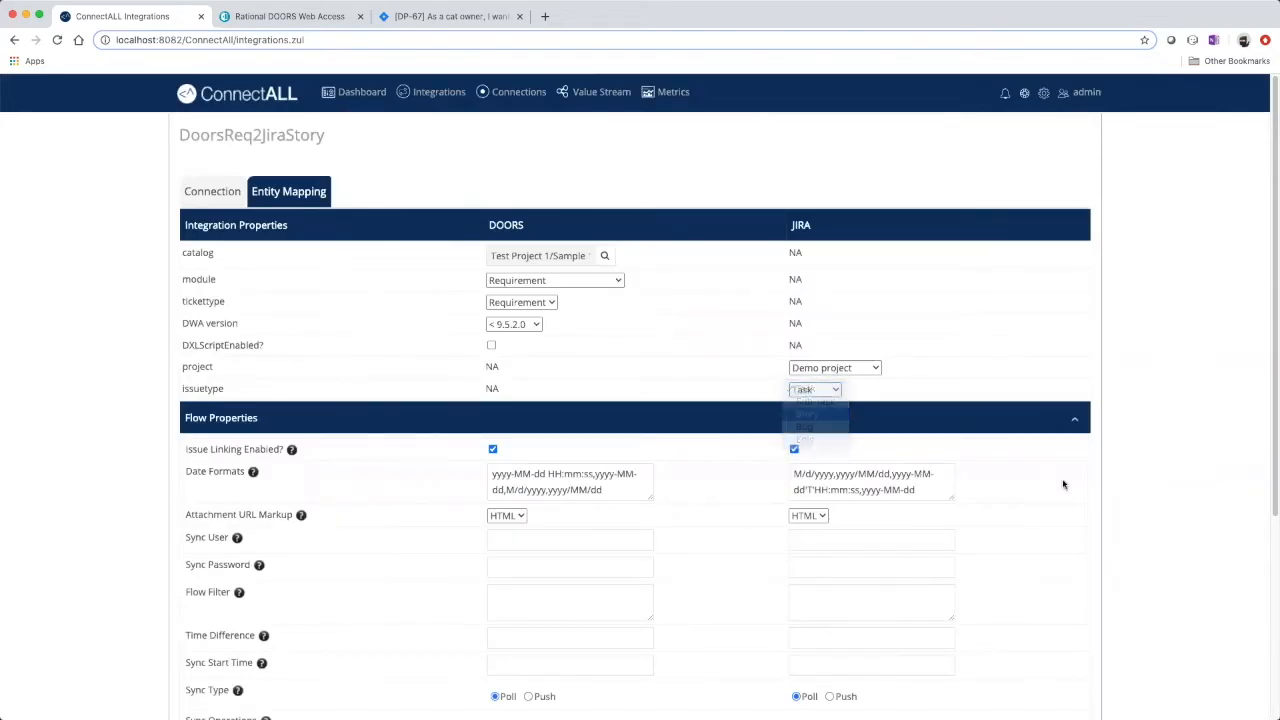
scroll("down", 3)
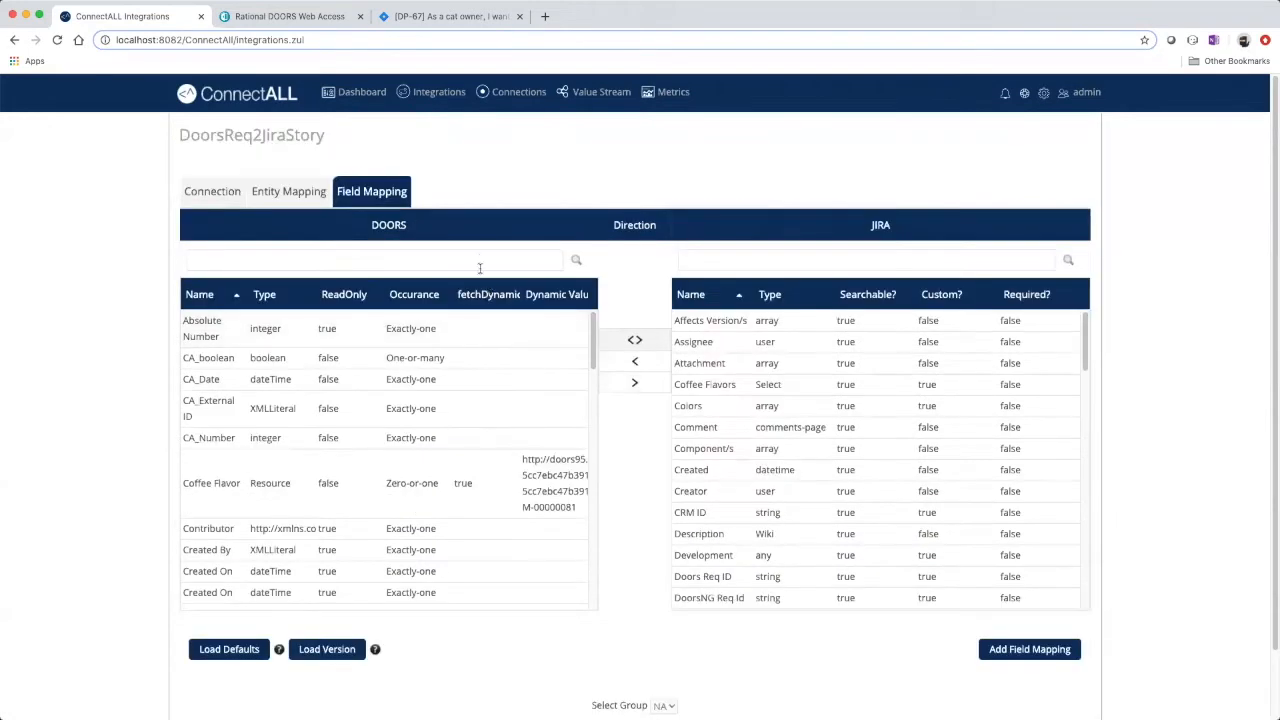
Filter fields by 'ob', 'sum' and 'desc' to pair heading/Summary and text/Description
type("obj")
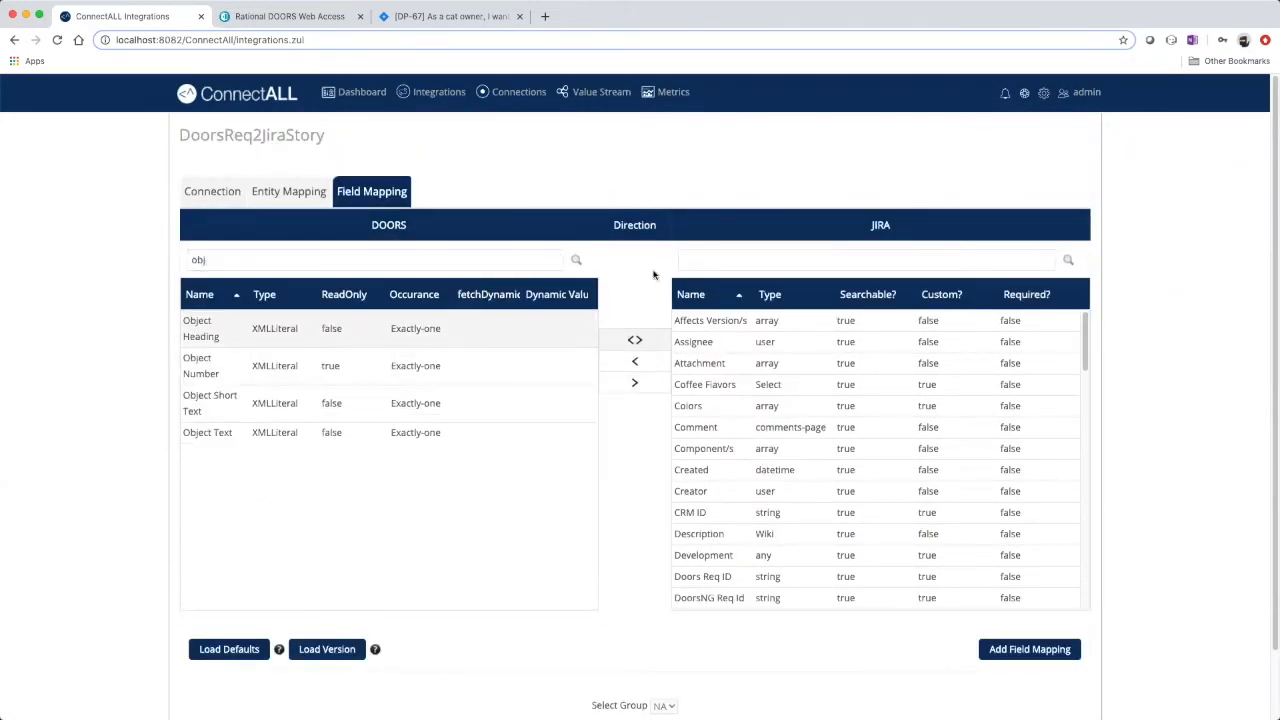
type("summ")
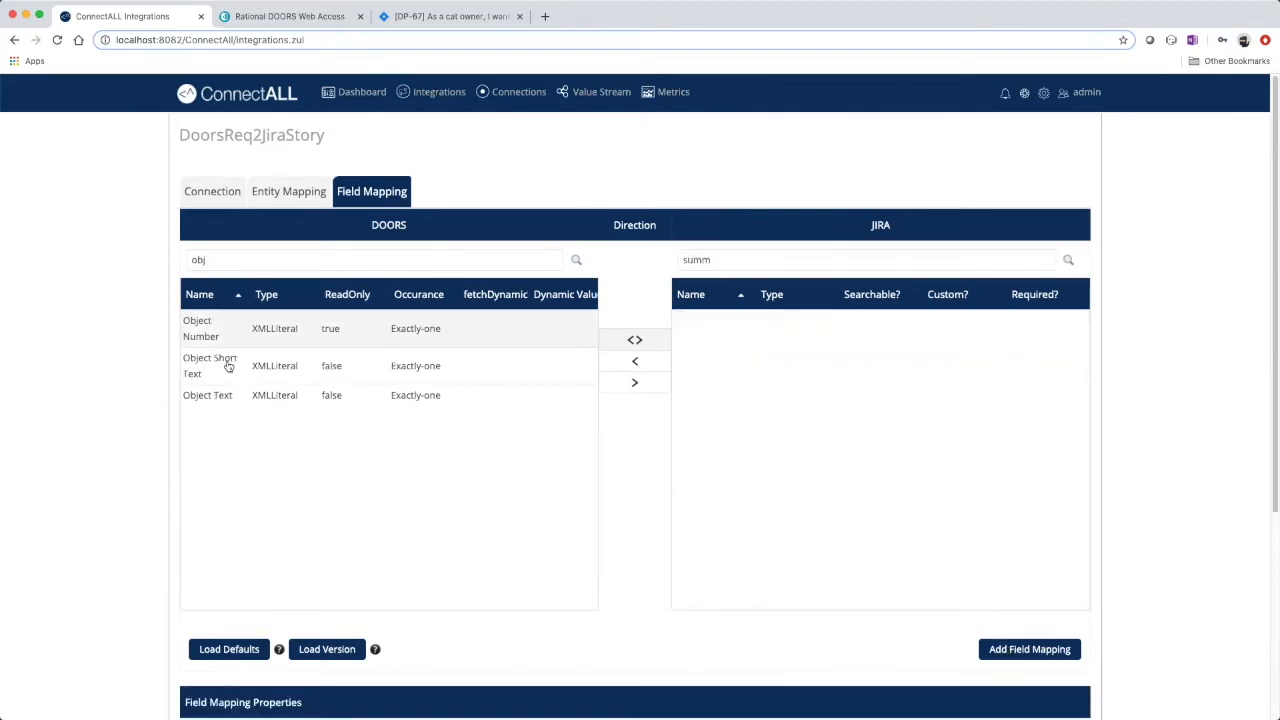
left_click(865, 260)
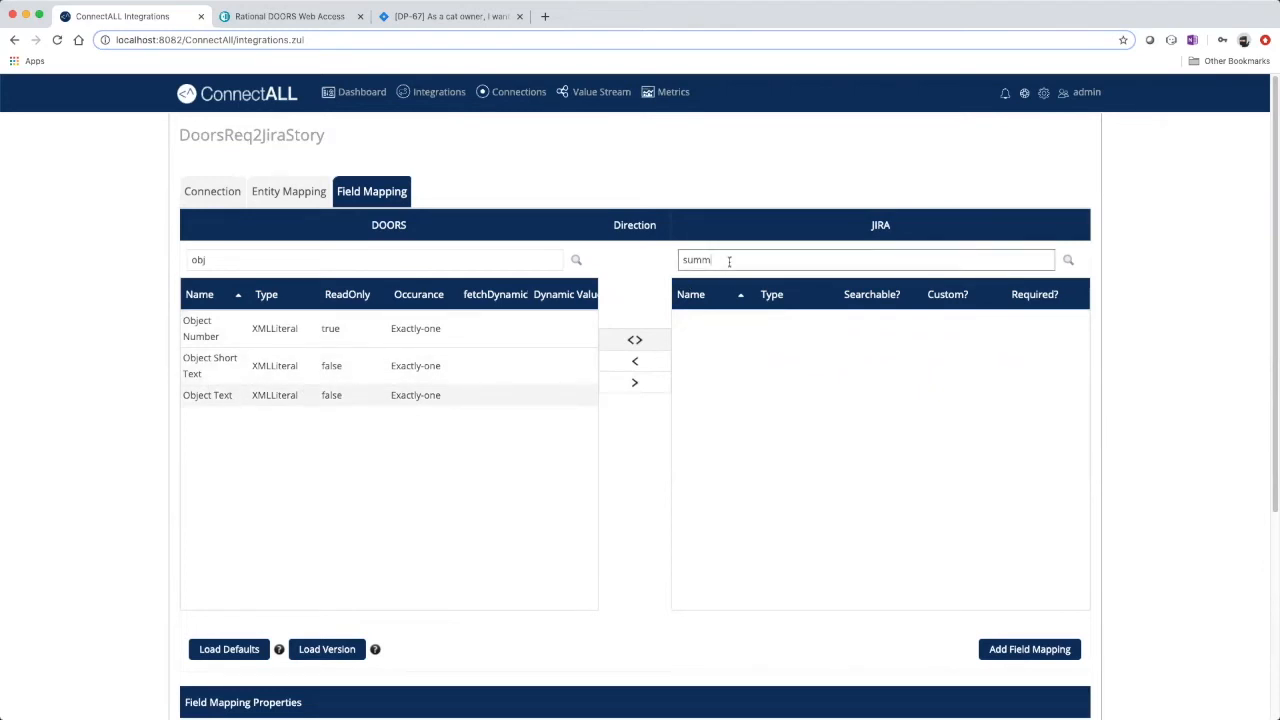
type("desc")
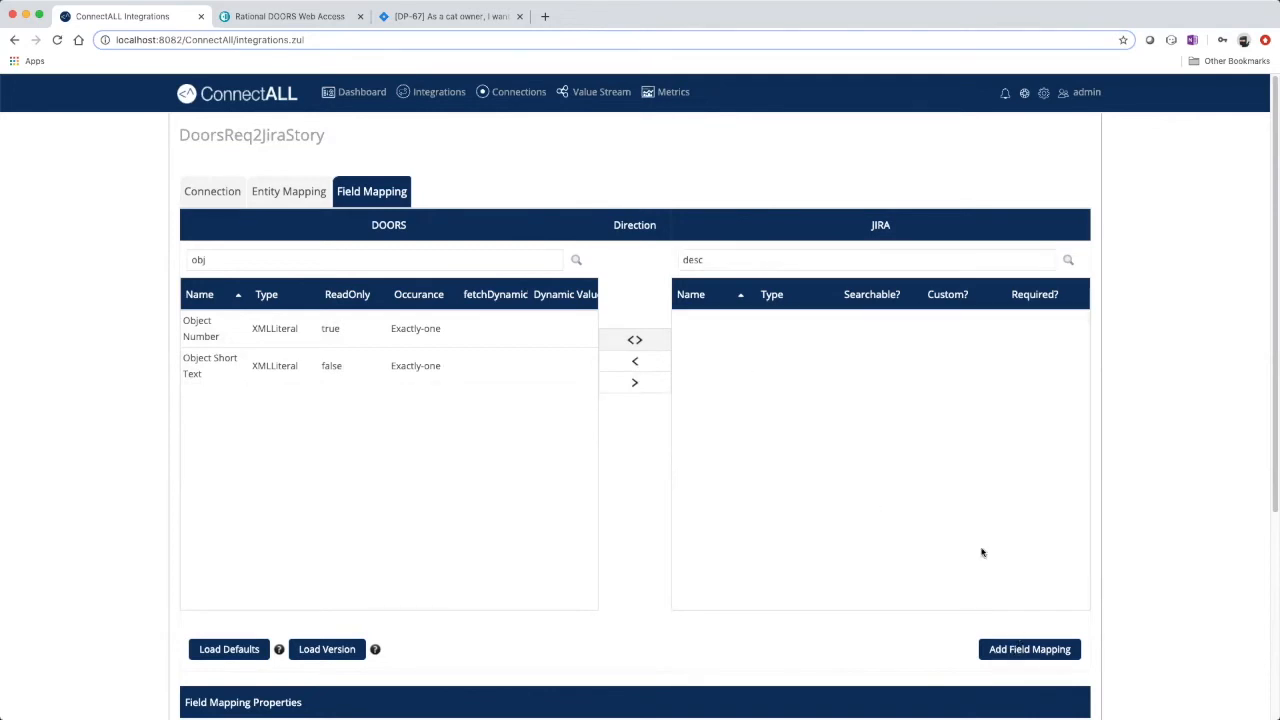
Save the mappings as version v1 with the link enabled, confirming all dialogs
scroll("down", 3)
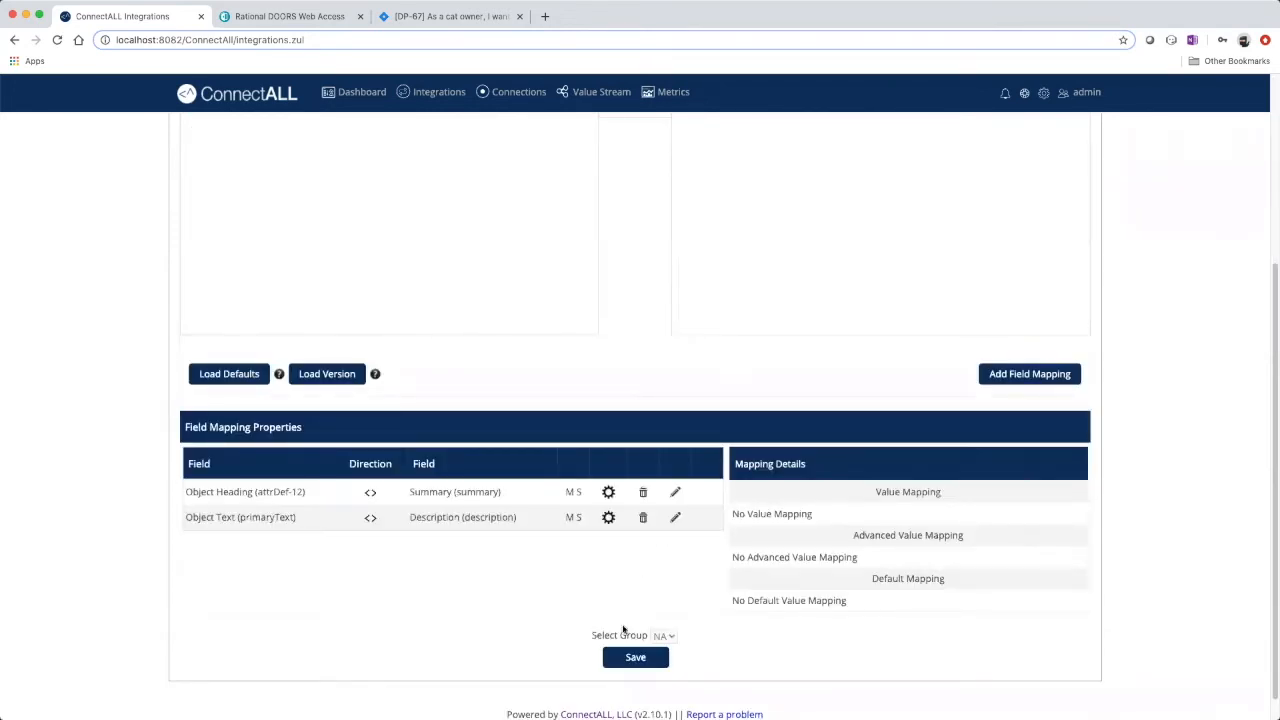
left_click(635, 657)
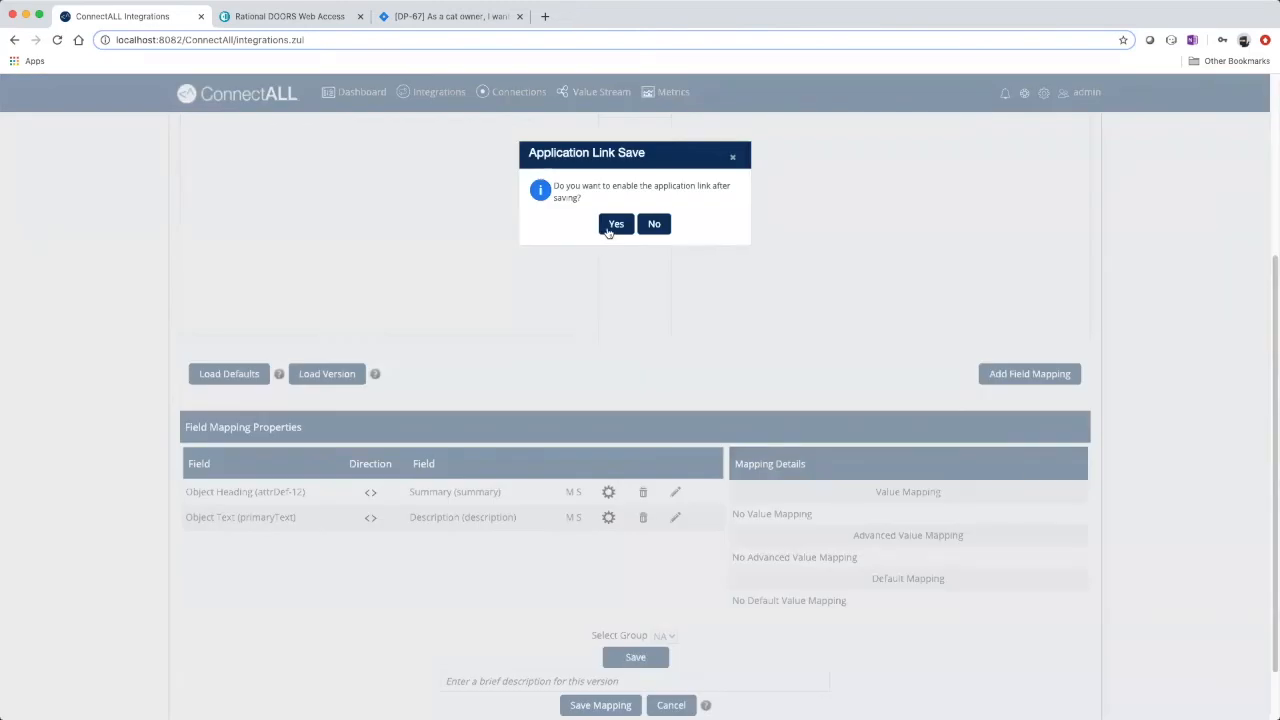
left_click(616, 223)
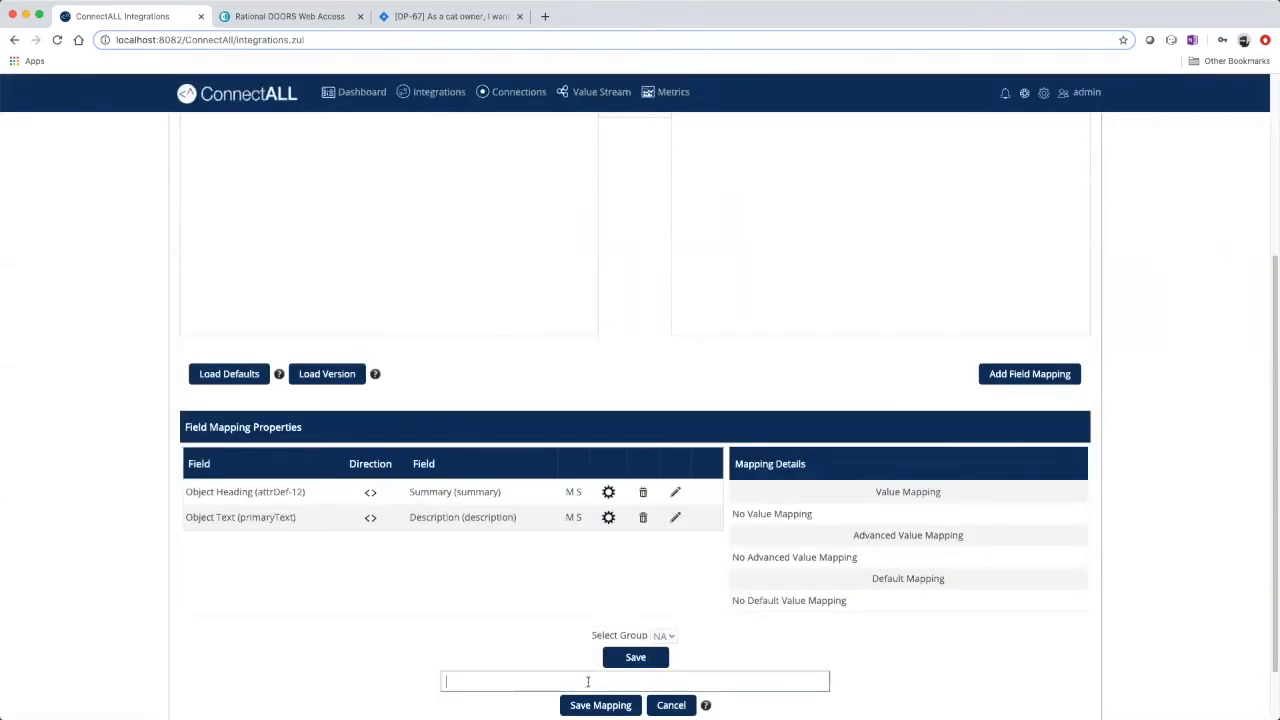
type("v1")
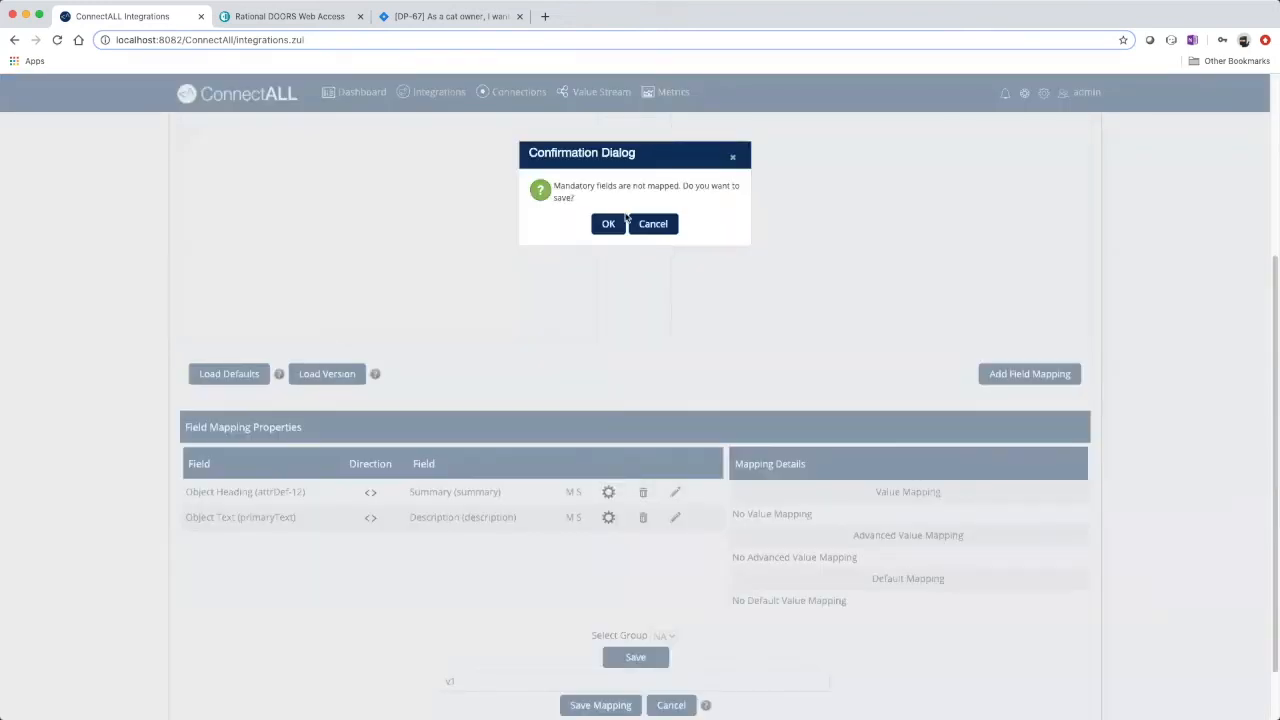
left_click(608, 223)
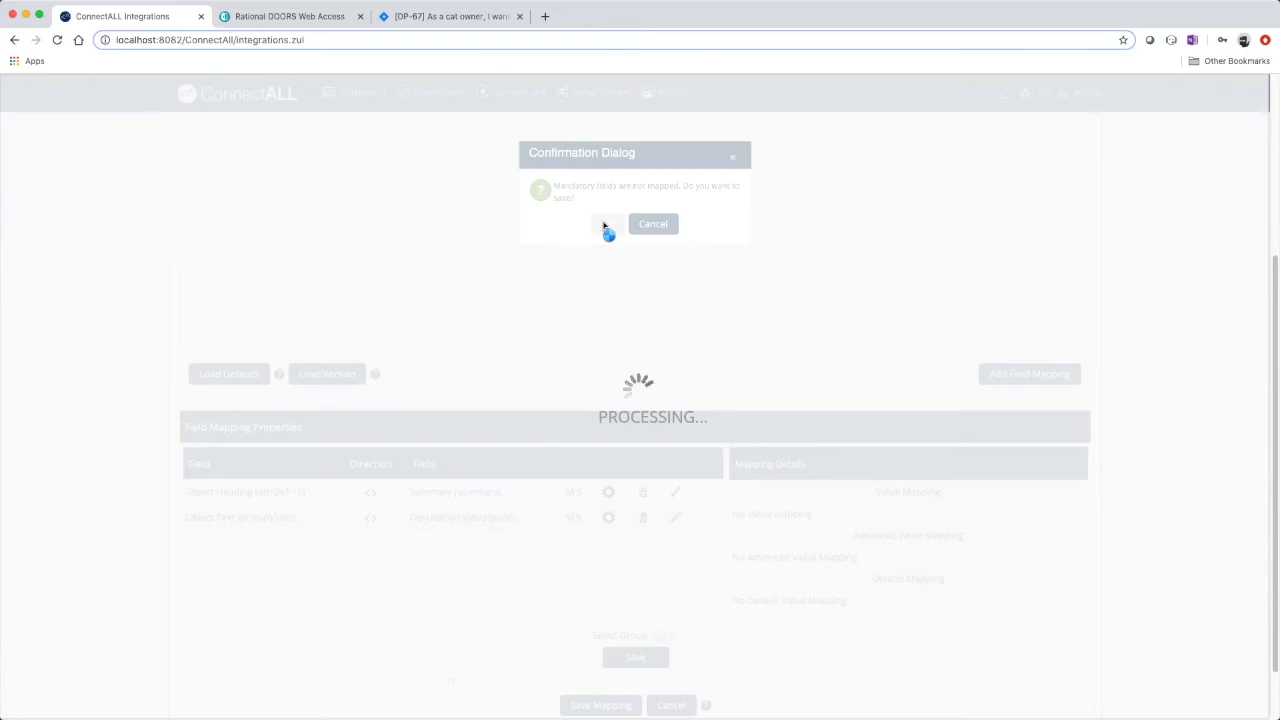
left_click(604, 224)
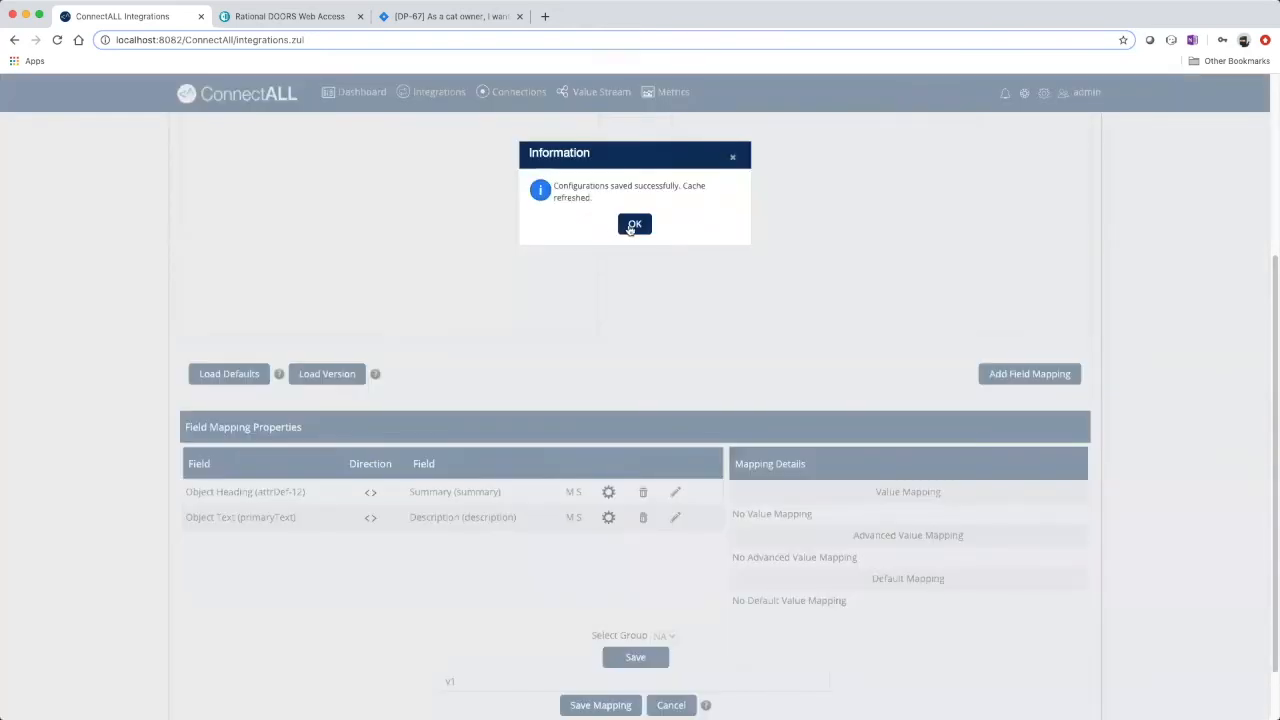
left_click(634, 224)
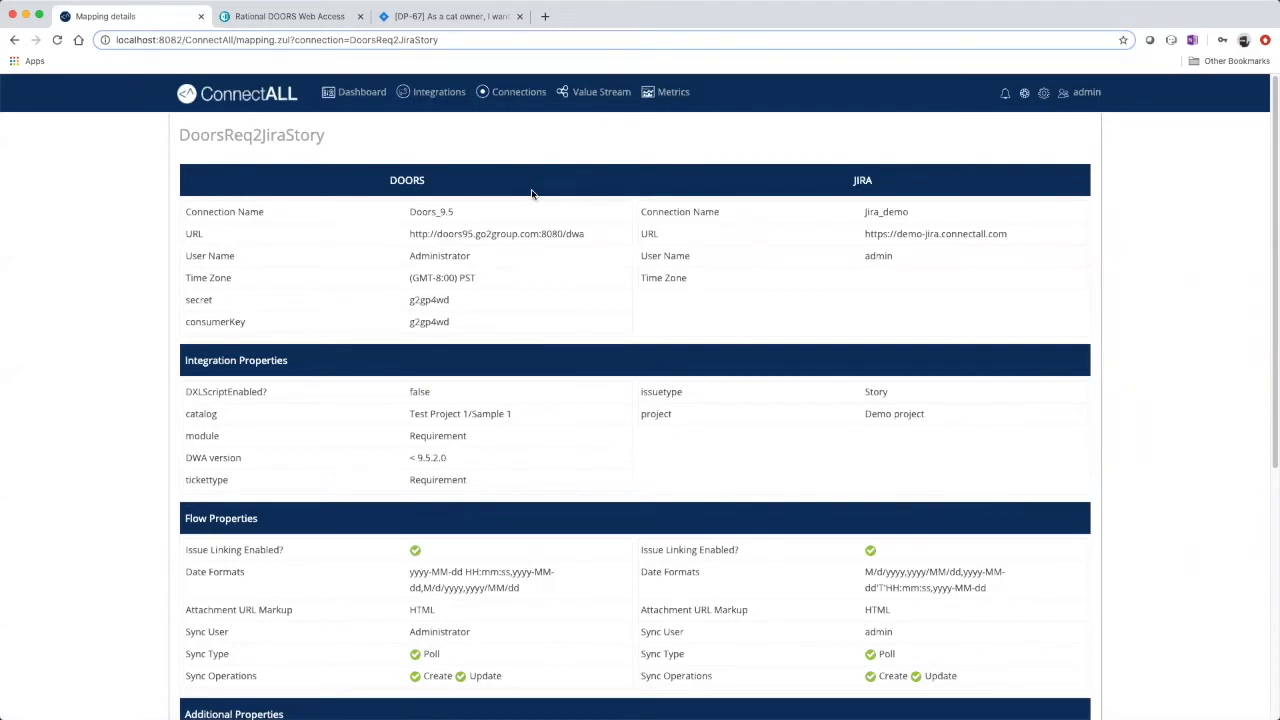
In DOORS Web Access, open the actions menu for requirement 5 'My login button should be blue'
left_click(289, 16)
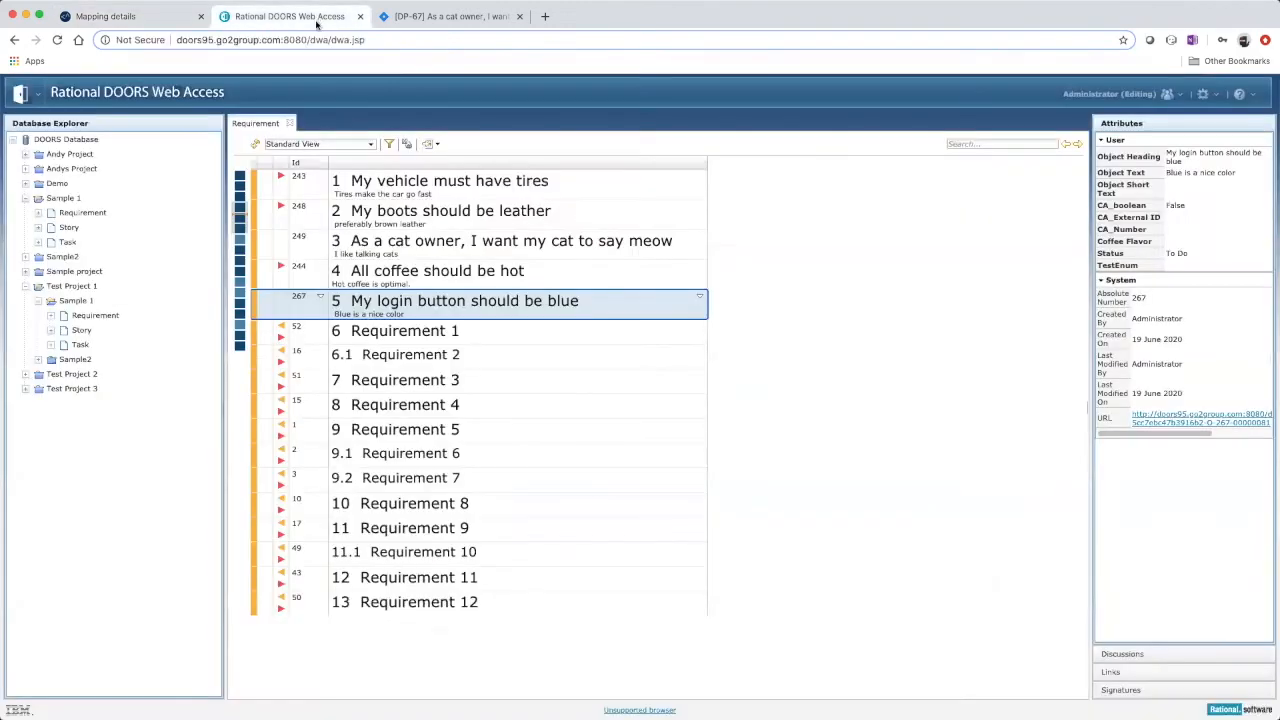
left_click(500, 240)
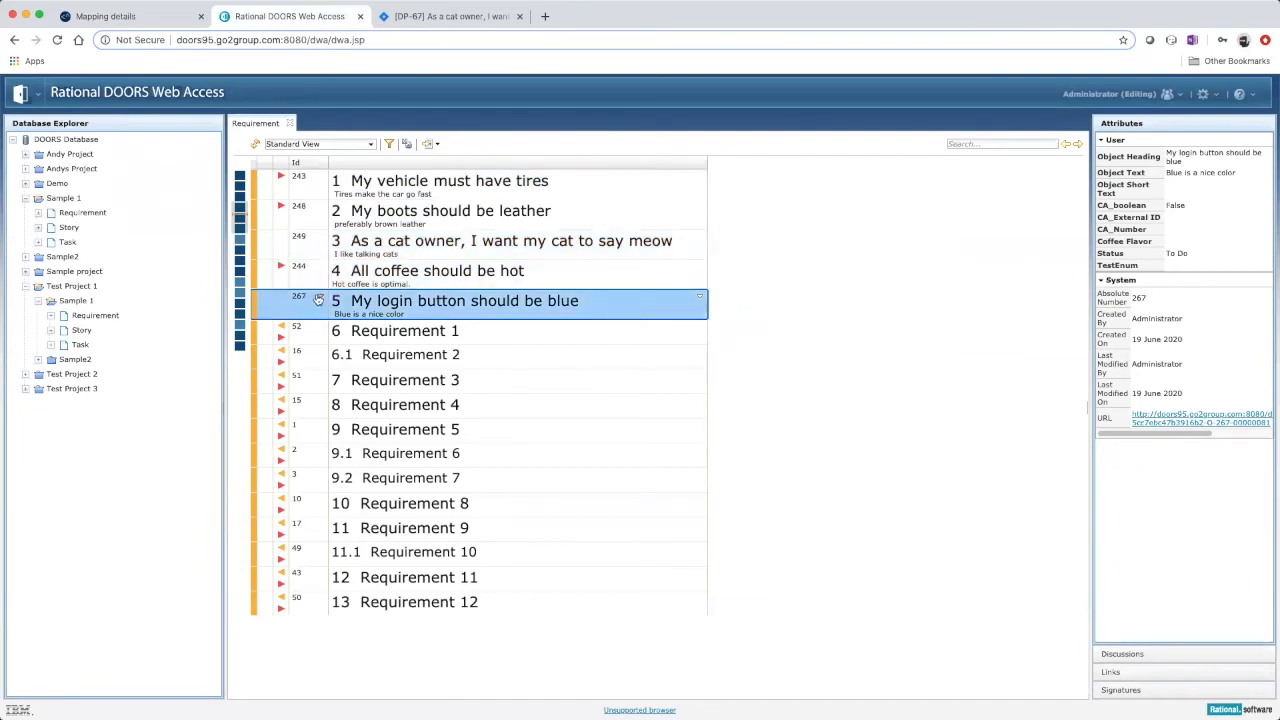
right_click(463, 300)
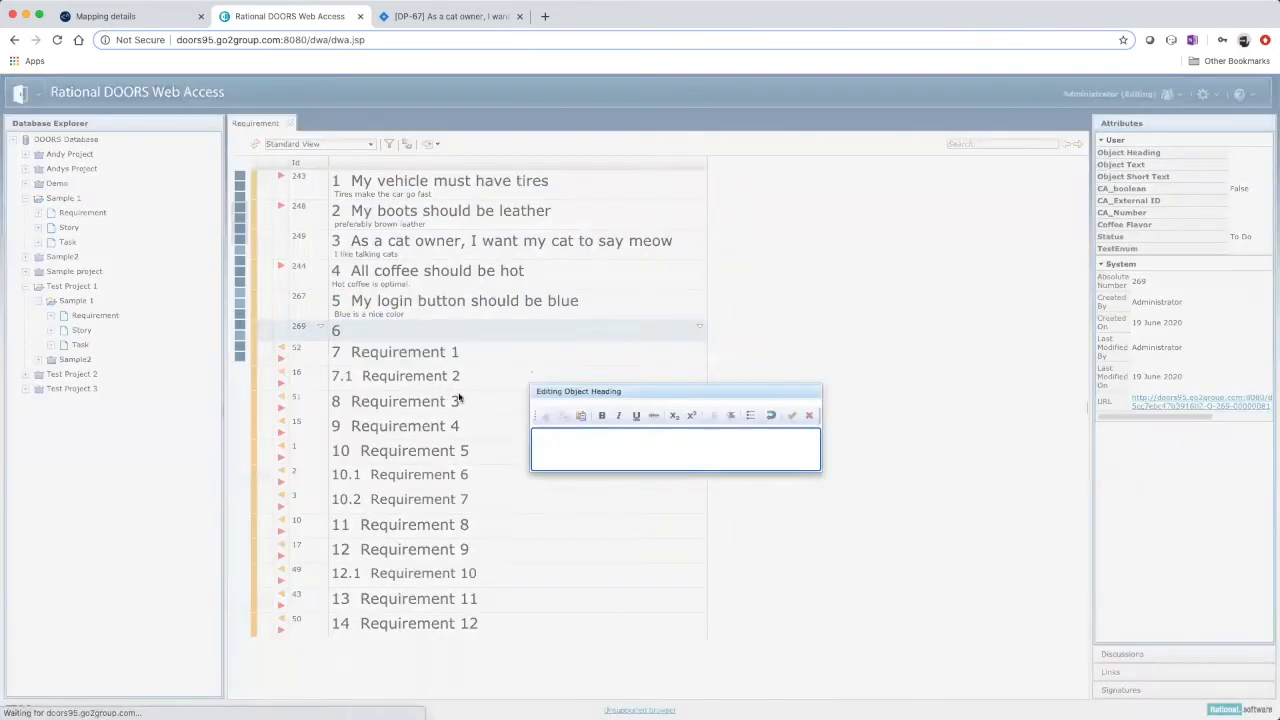
Enter 'My mouse should go click' as object 6's heading
type("My")
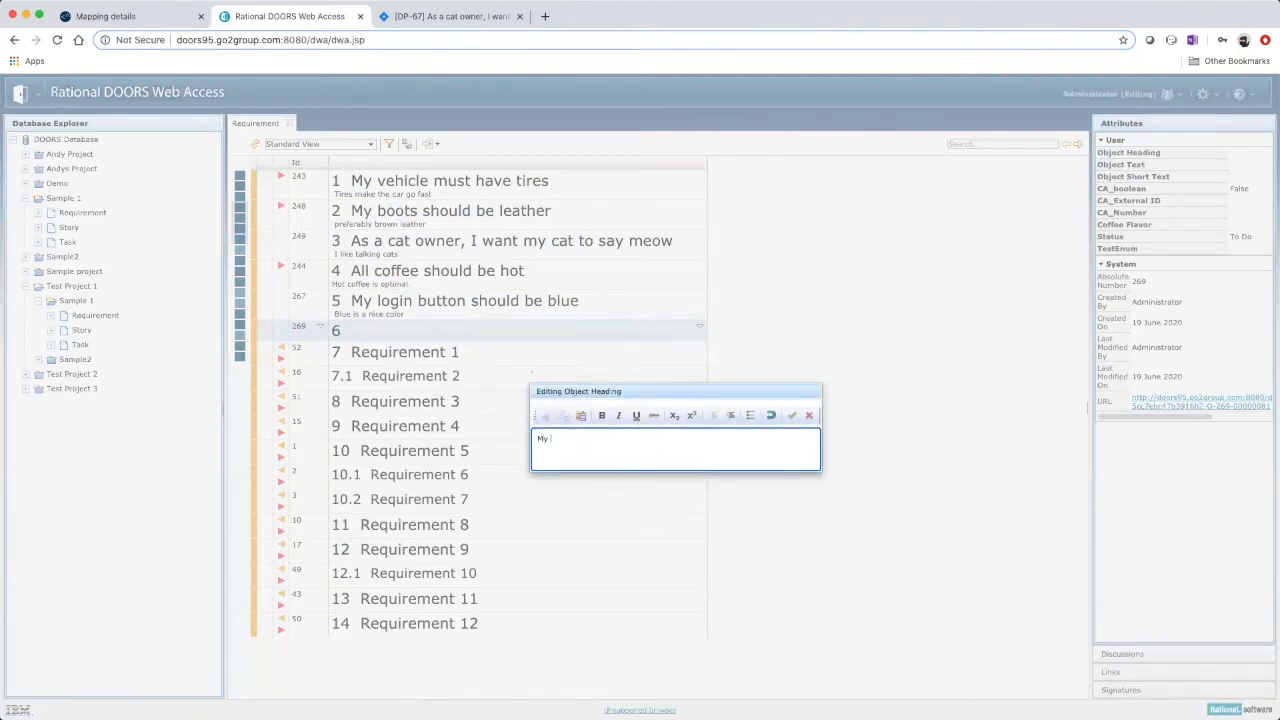
type("mouse should")
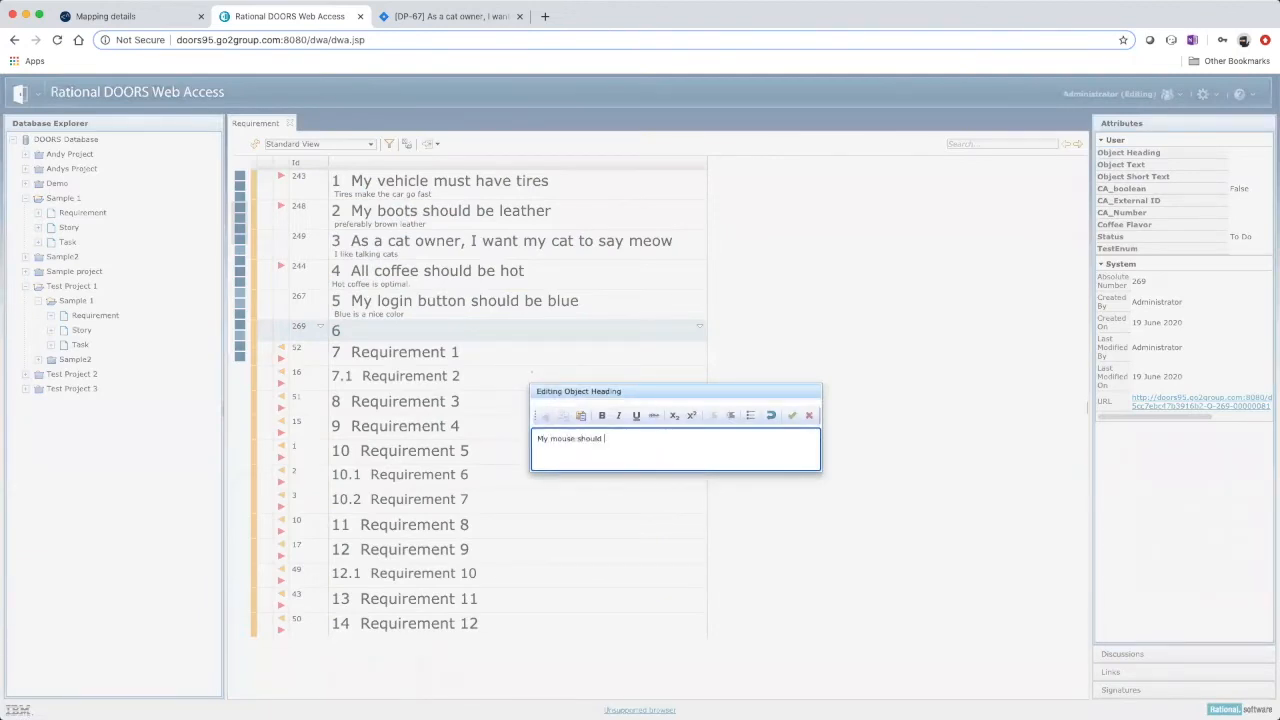
type("go click")
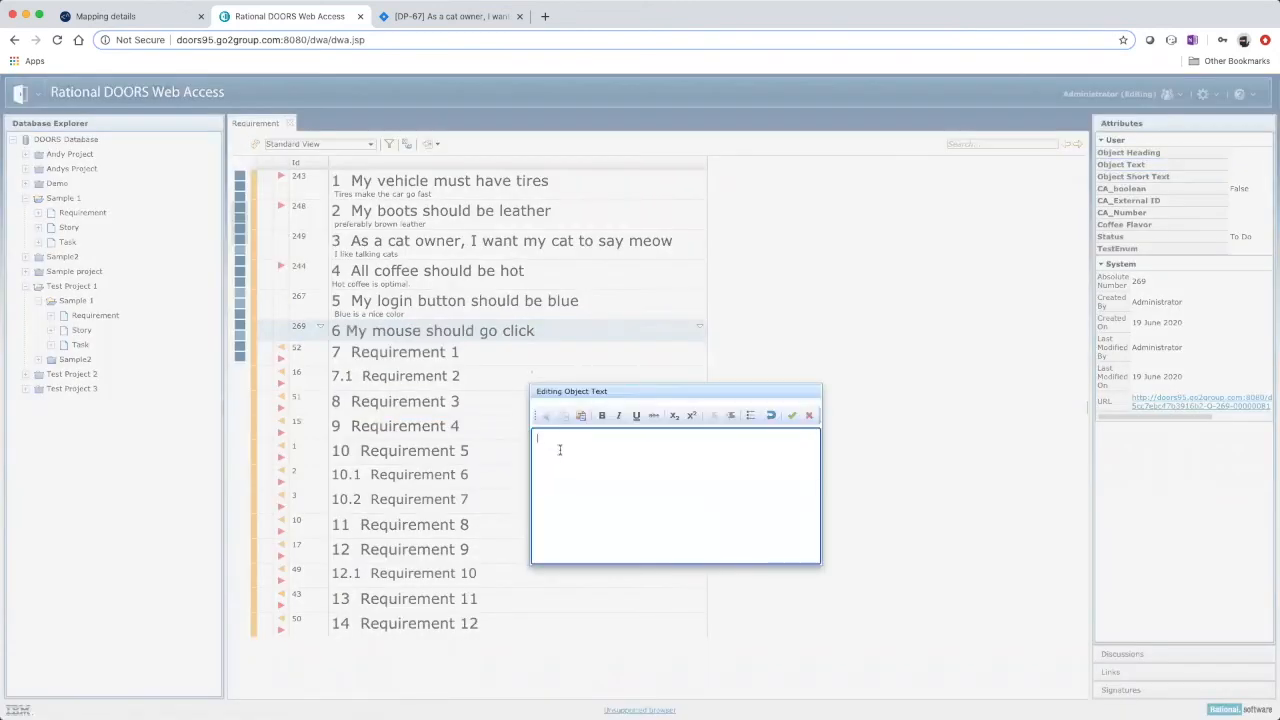
Add the object text 'Audible cues are great' and confirm it
type("Audible cues")
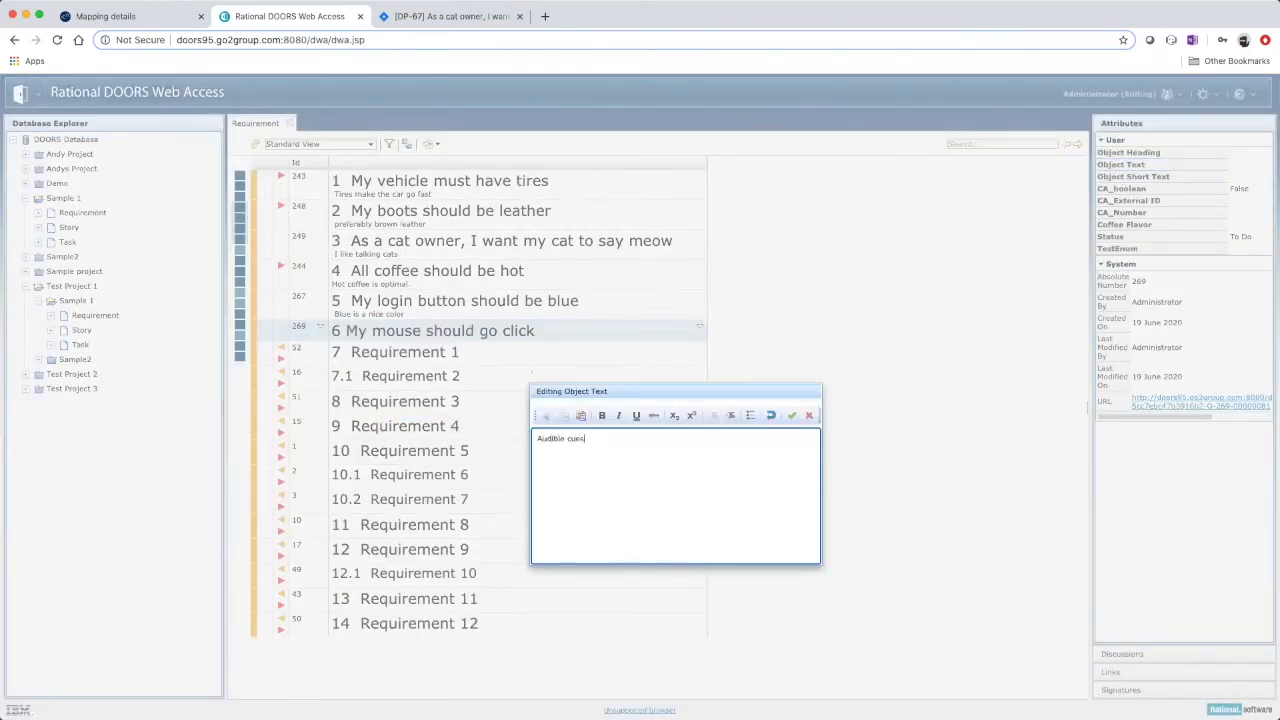
type("are great")
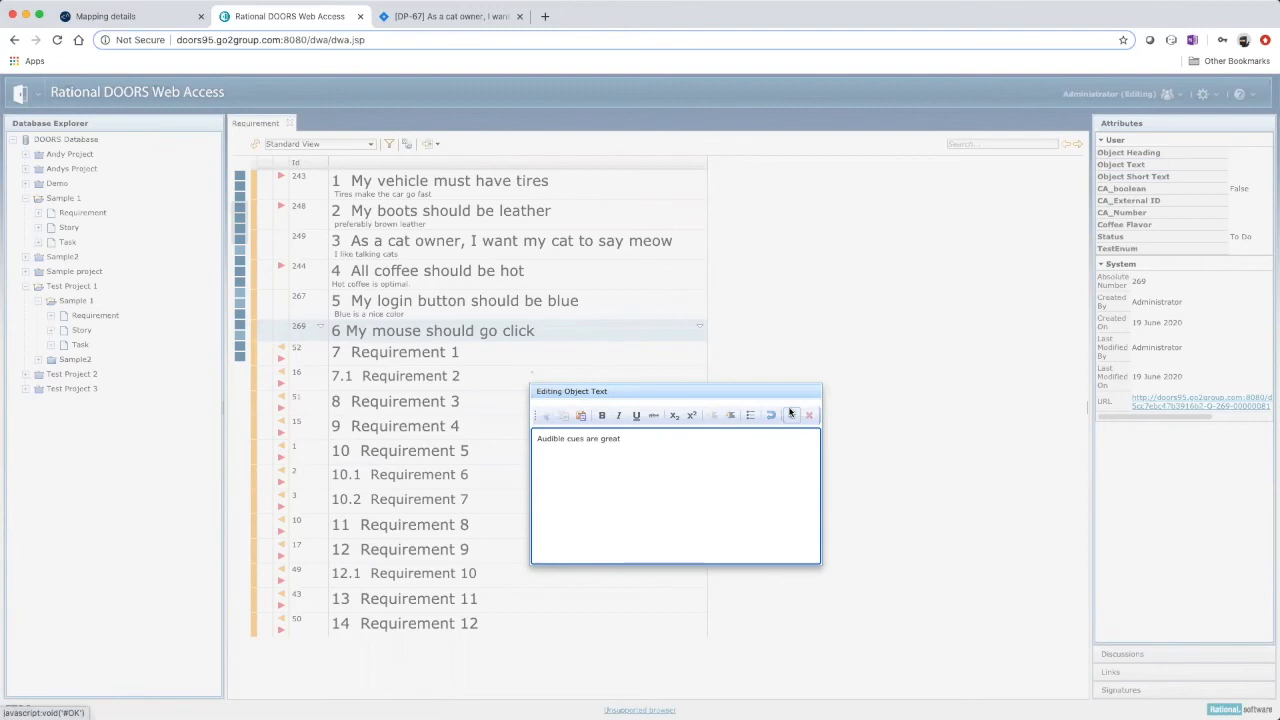
left_click(790, 415)
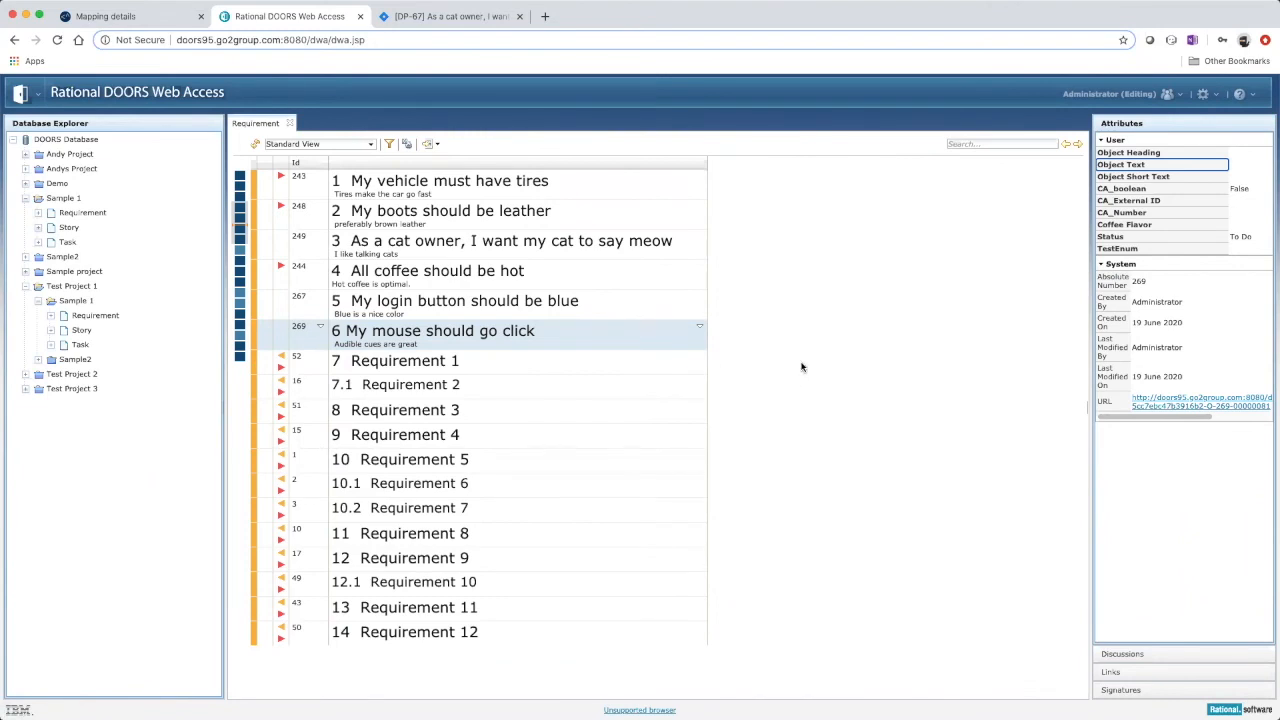
left_click(450, 16)
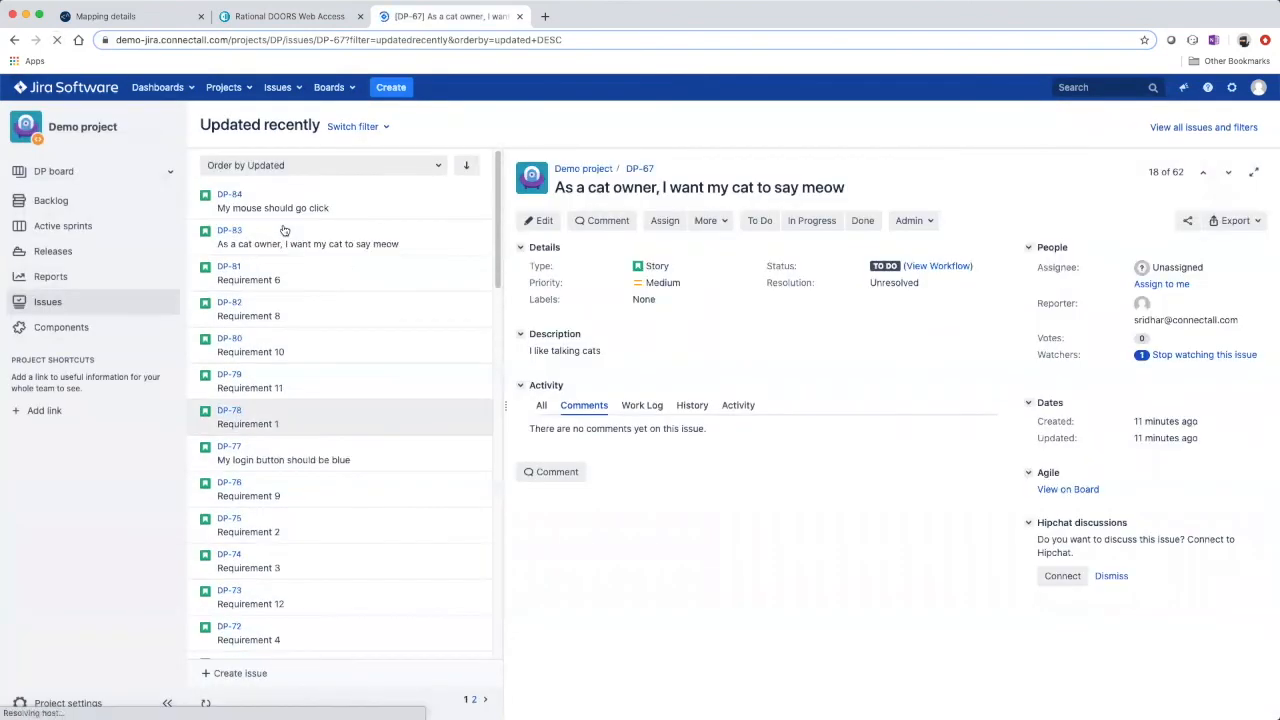
mouse_move(285, 208)
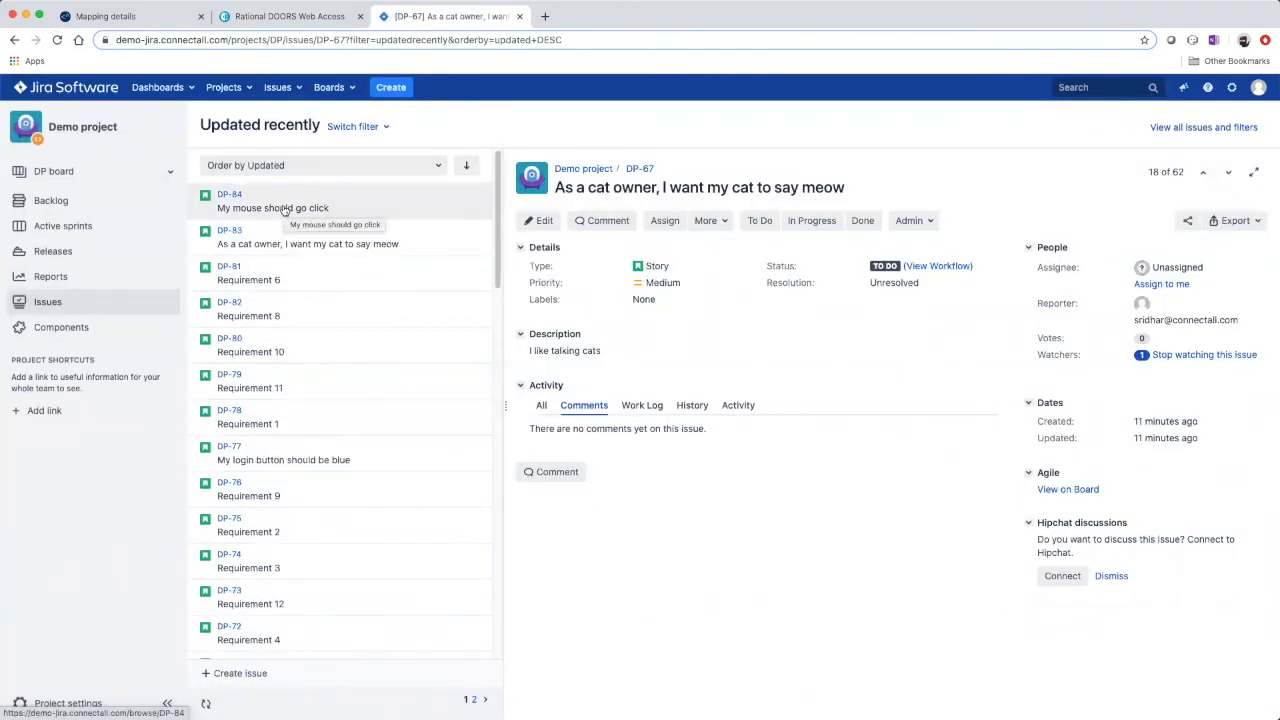
Open DP-84 from Jira's recently updated list, then return to ConnectALL
left_click(273, 201)
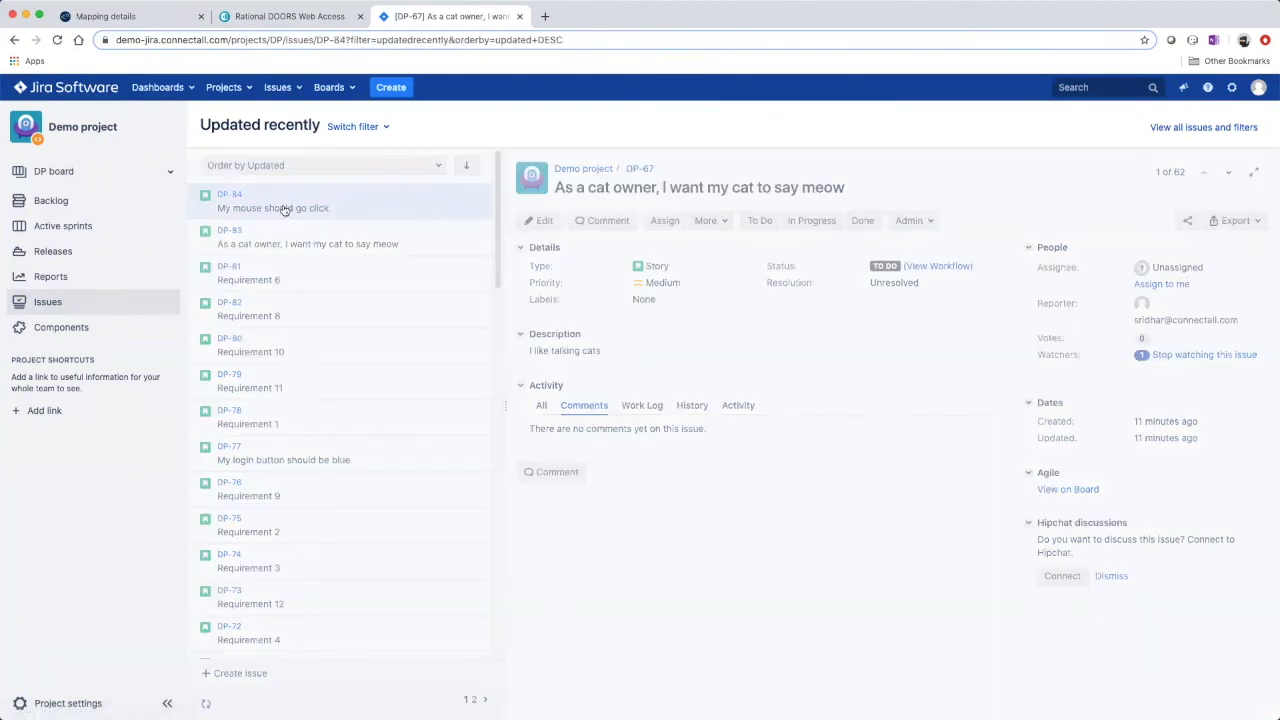
left_click(273, 200)
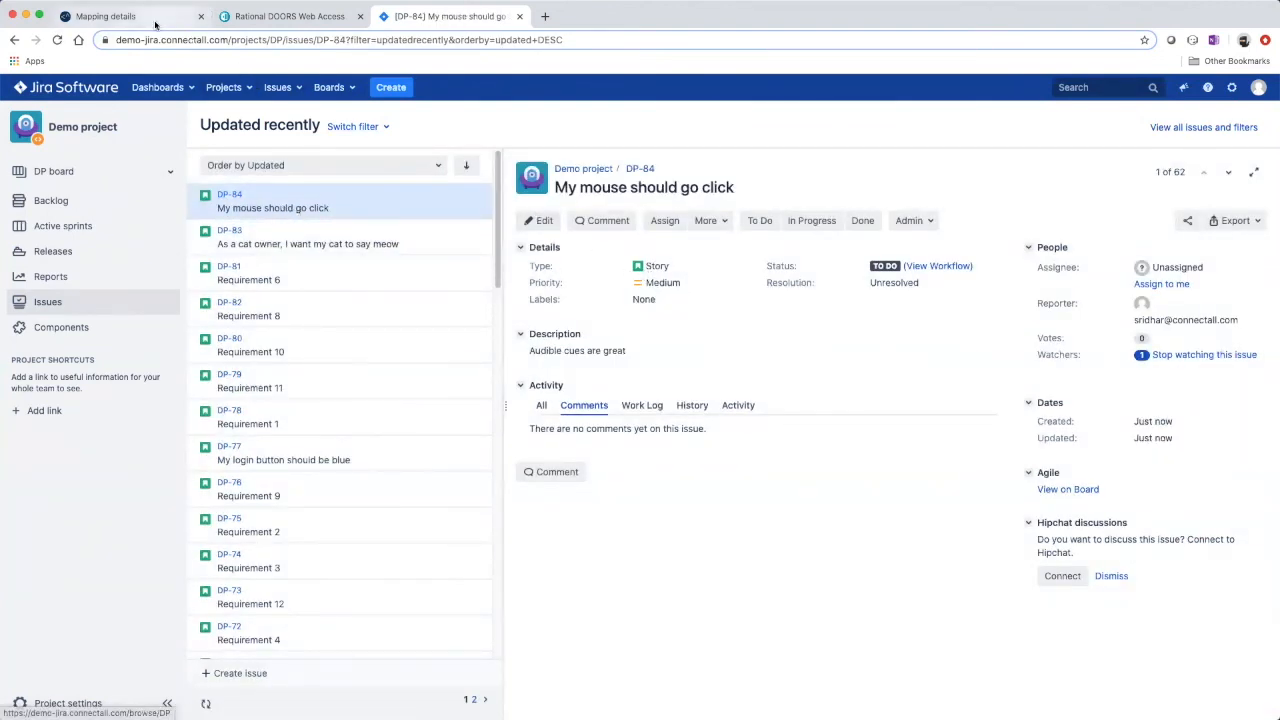
left_click(105, 16)
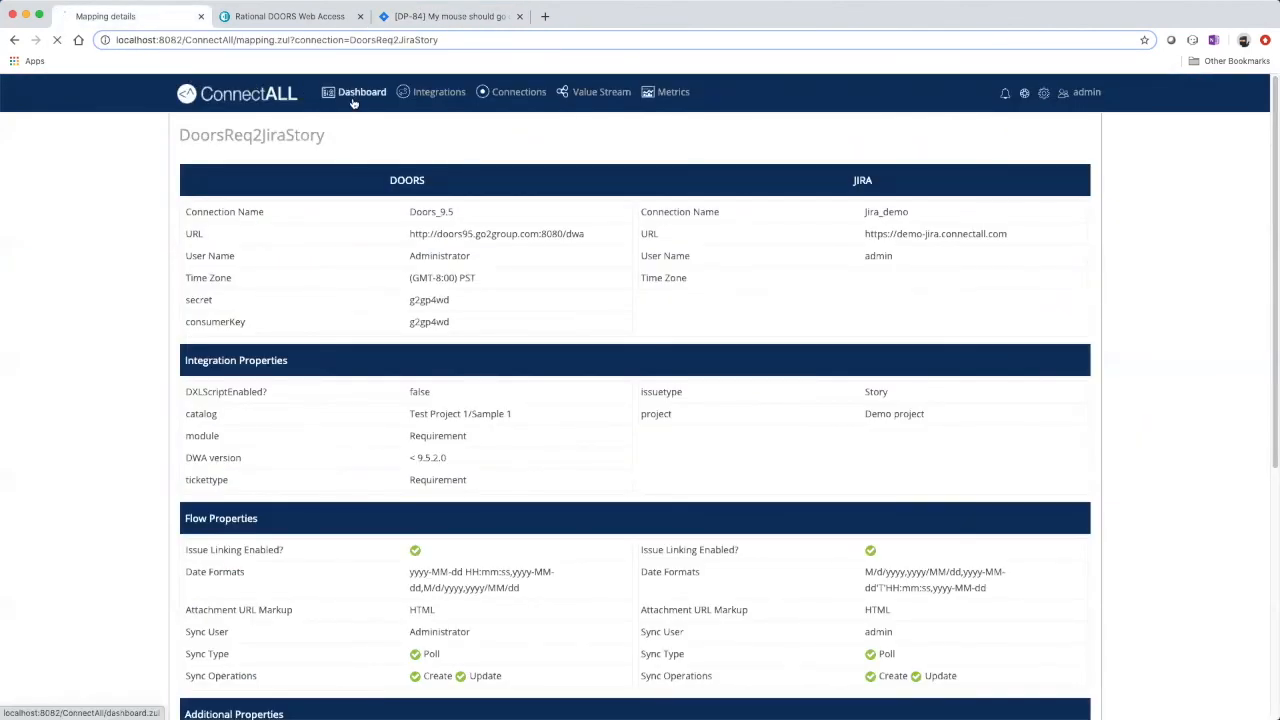
Open the Value Stream Dashboard to see DoorsReq2JiraStory's log entry creating DP-84
left_click(361, 91)
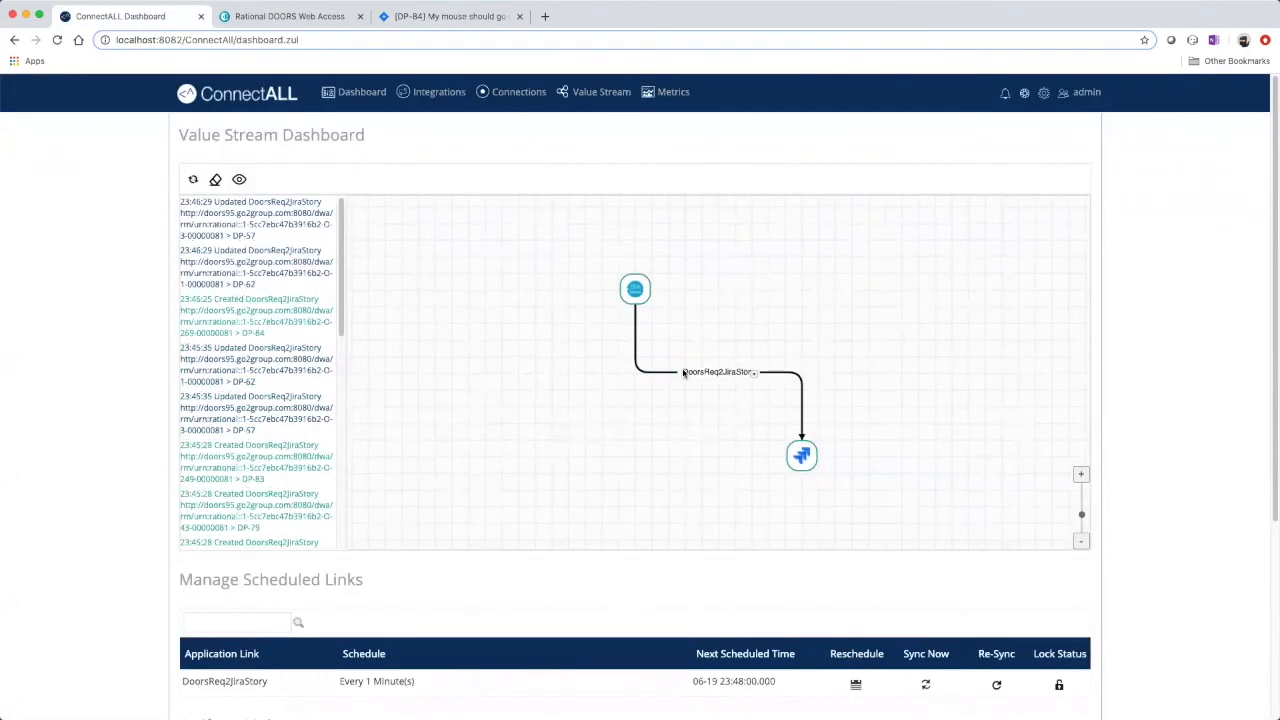
mouse_move(718, 371)
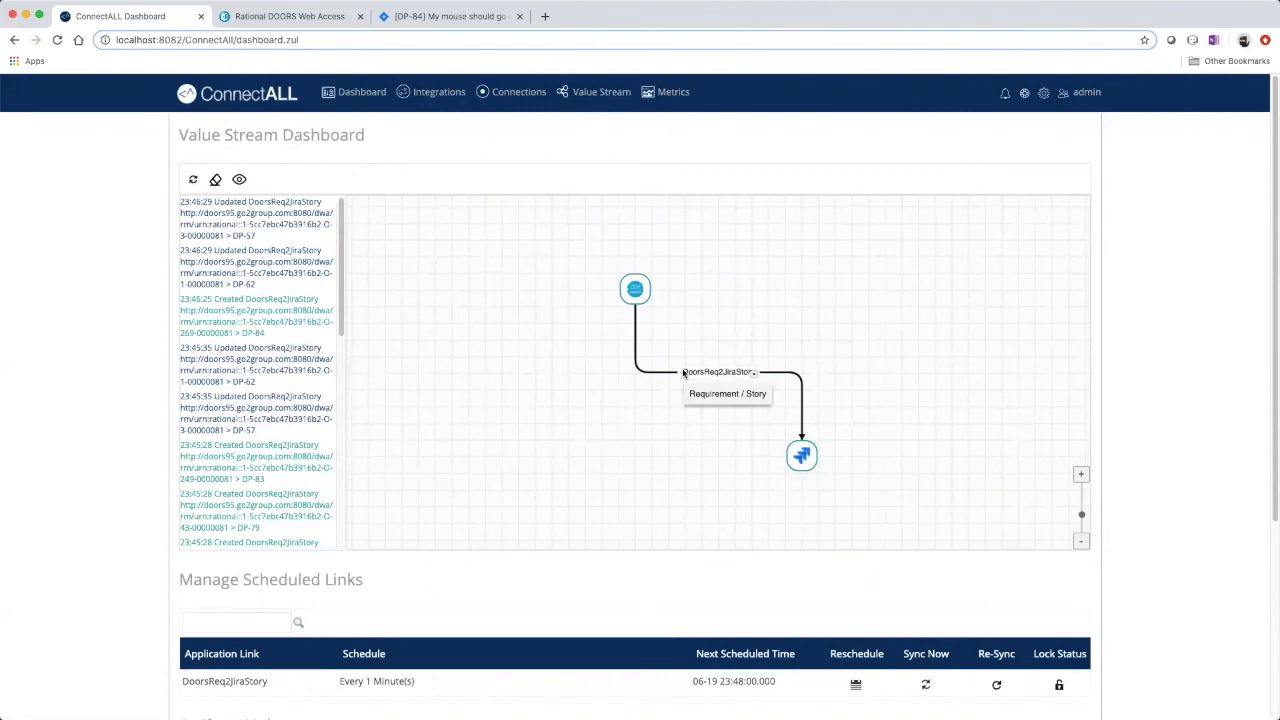
mouse_move(685, 360)
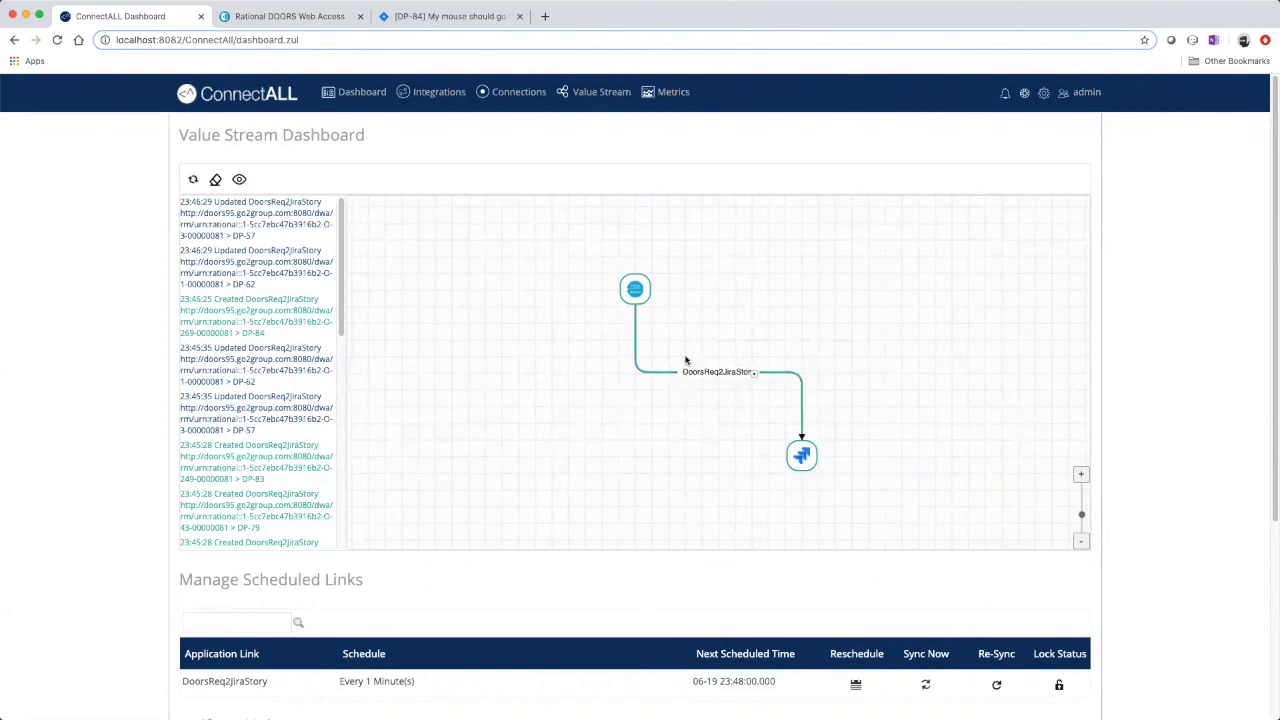